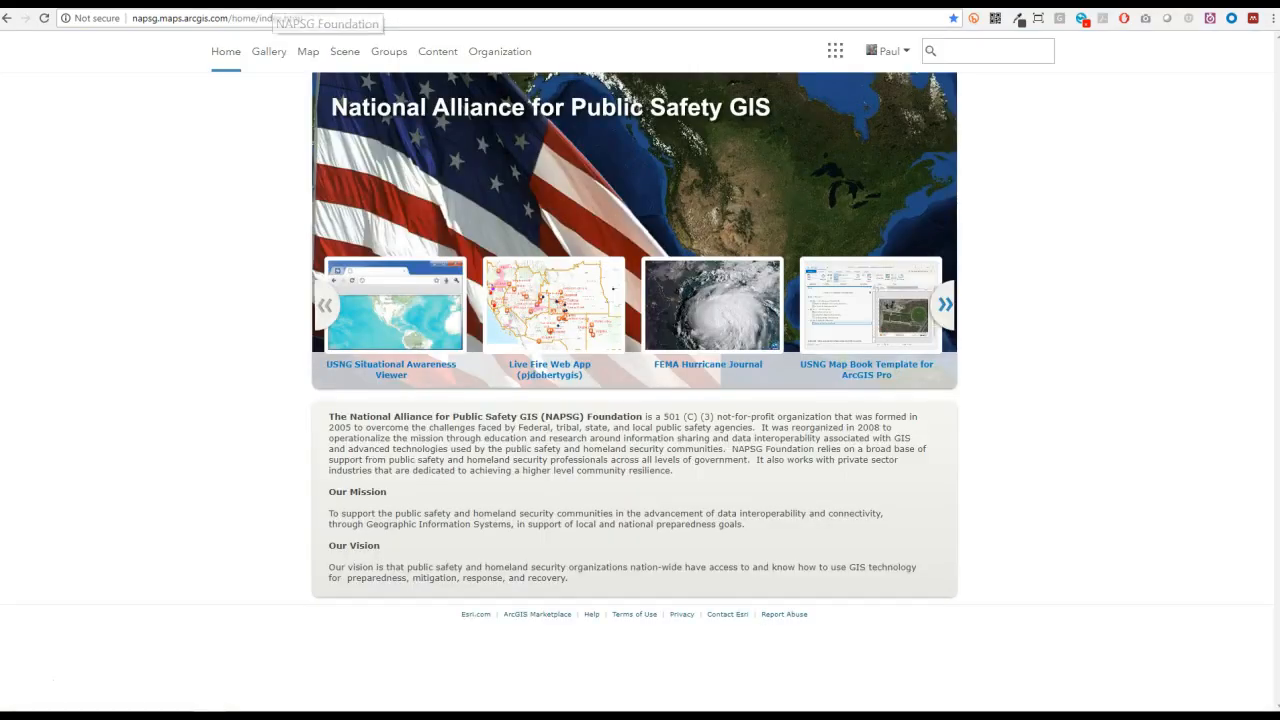
{"action": "mouse_move", "coordinate": [400, 330]}
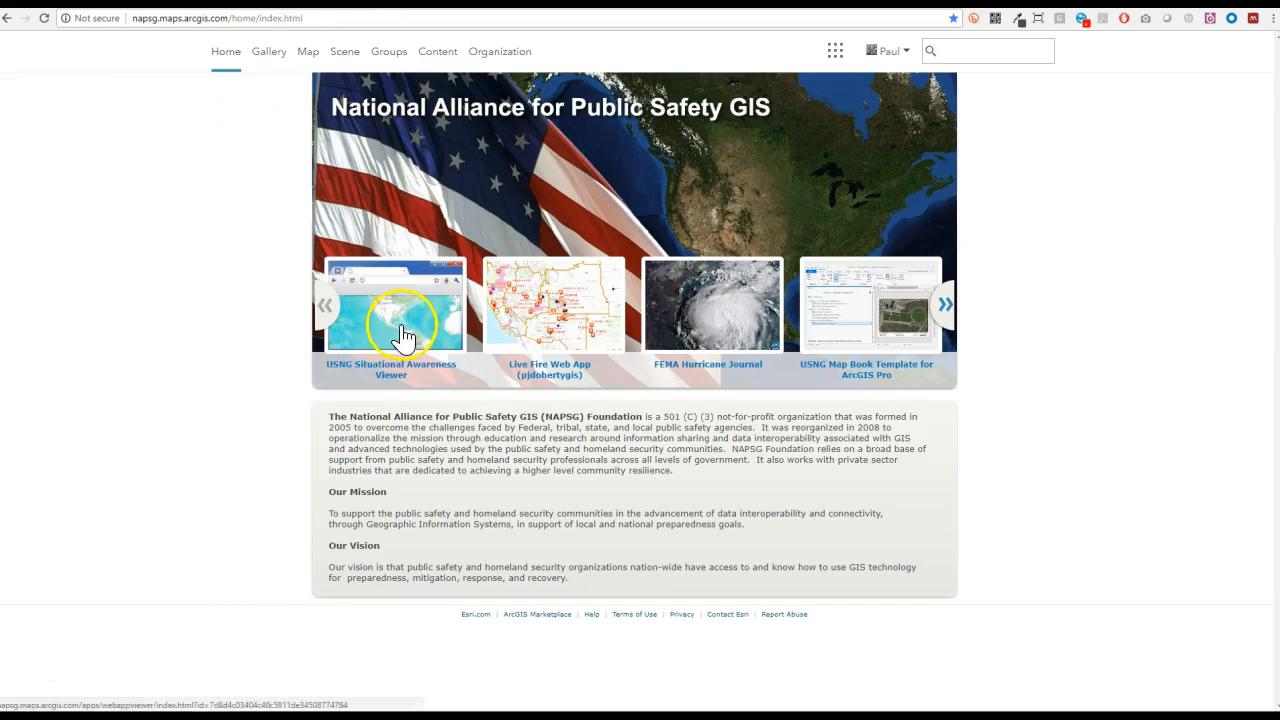
{"action": "mouse_move", "coordinate": [716, 220]}
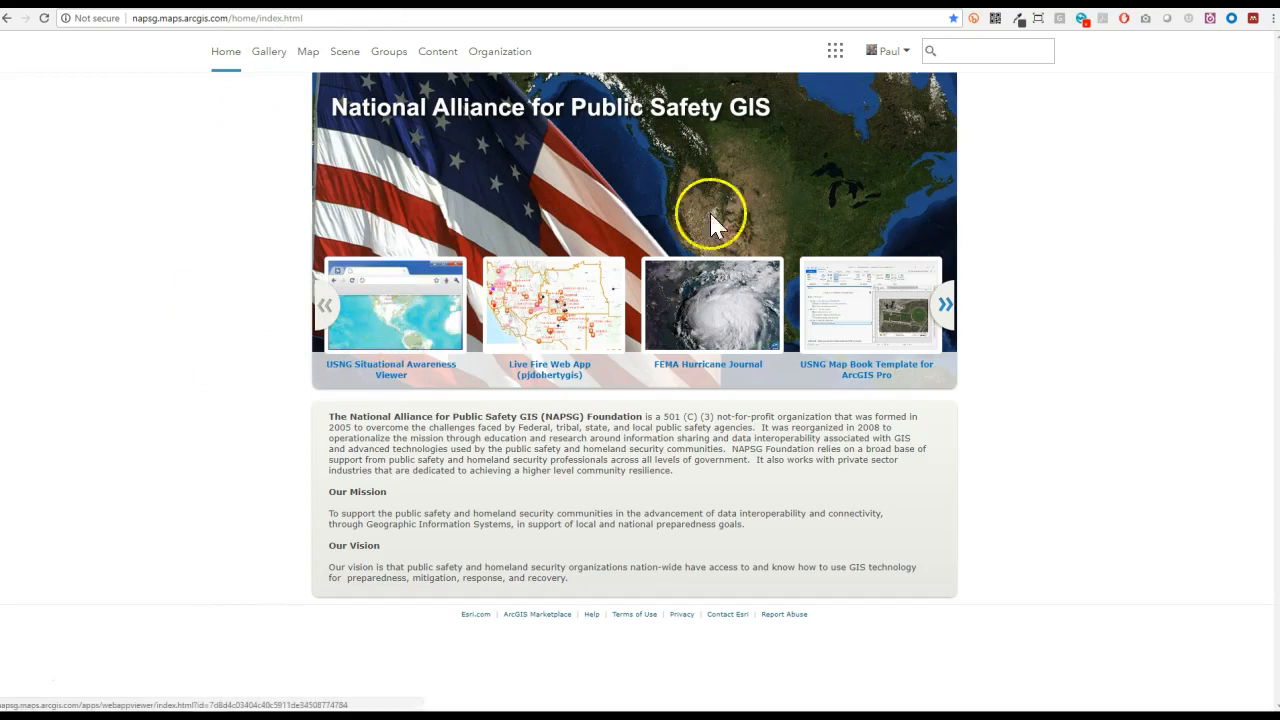
Zoom the browser page to 110% and open the USNG Situational Awareness Viewer item page.
{"action": "left_click", "coordinate": [1272, 18]}
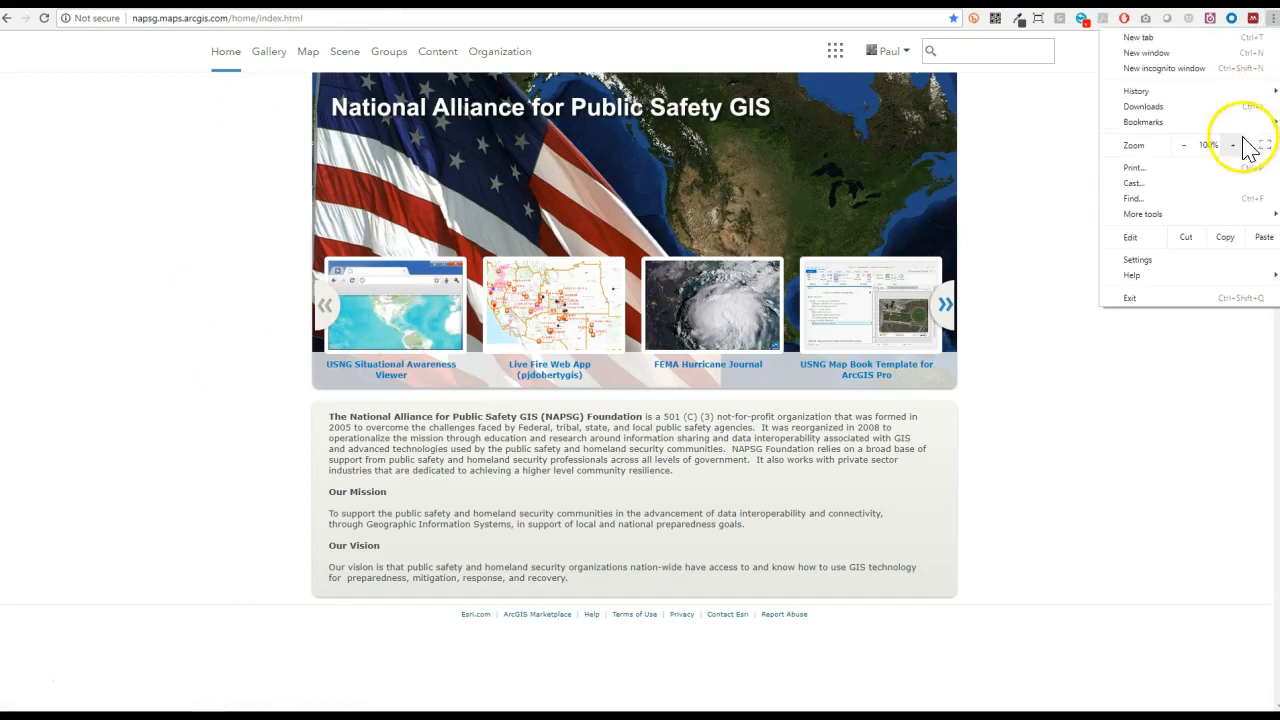
{"action": "left_click", "coordinate": [1232, 144]}
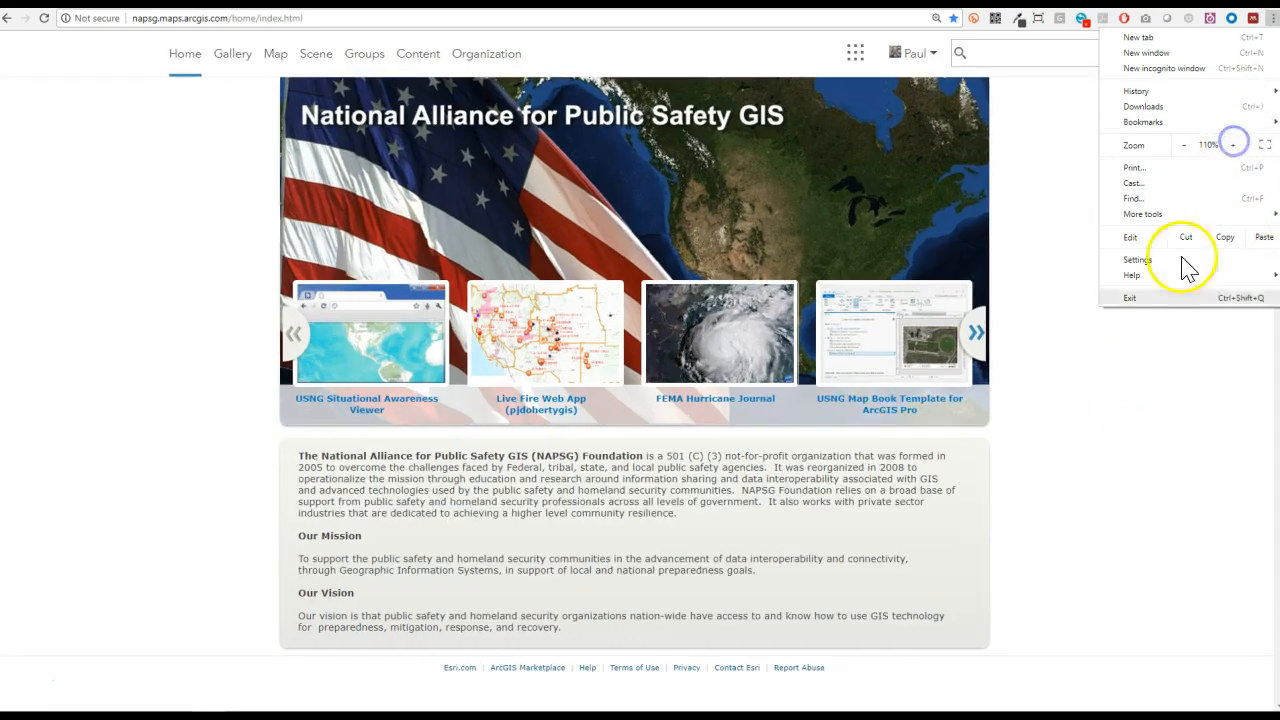
{"action": "left_click", "coordinate": [1120, 160]}
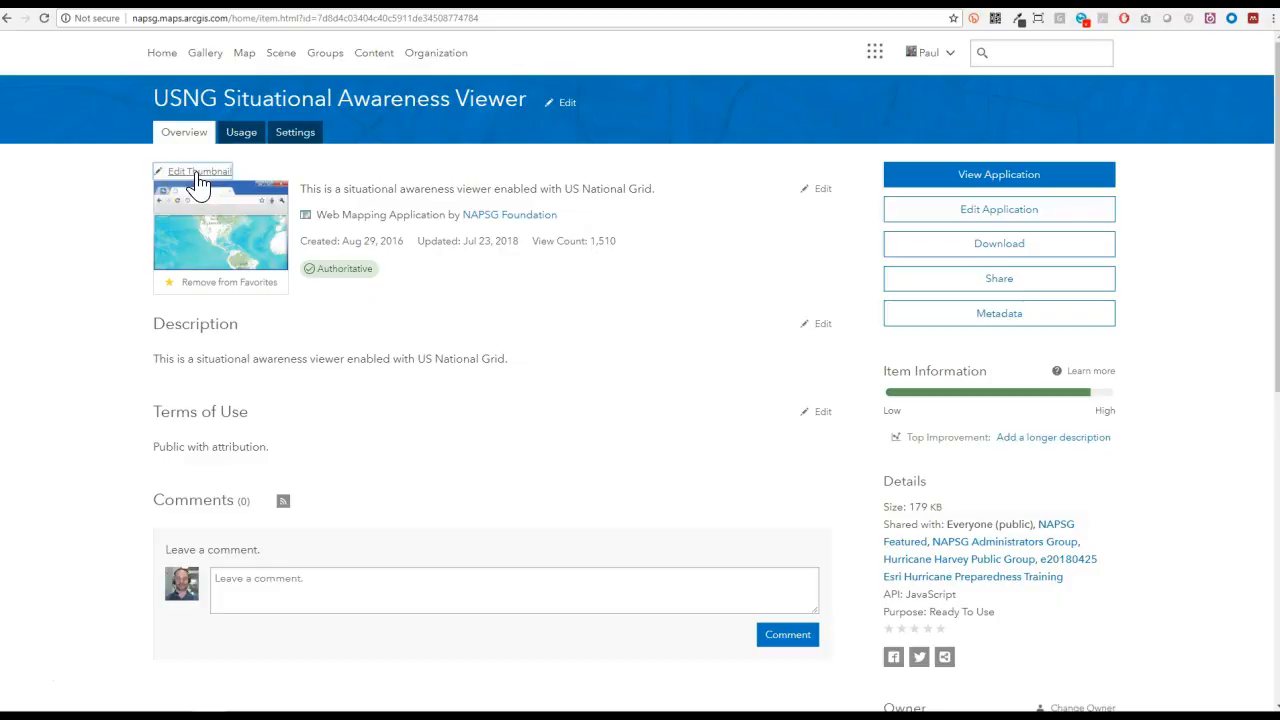
Cancel the Edit Thumbnail upload dialog and launch the viewer with View Application.
{"action": "left_click", "coordinate": [200, 172]}
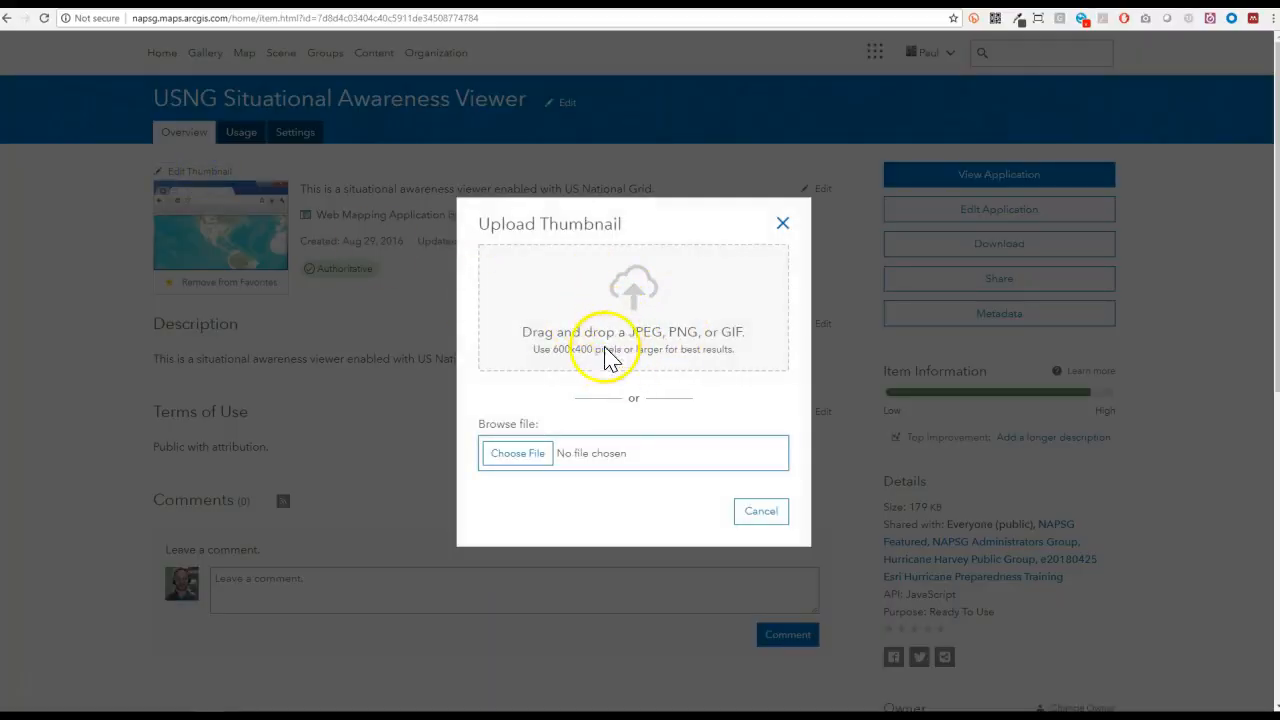
{"action": "mouse_move", "coordinate": [590, 364]}
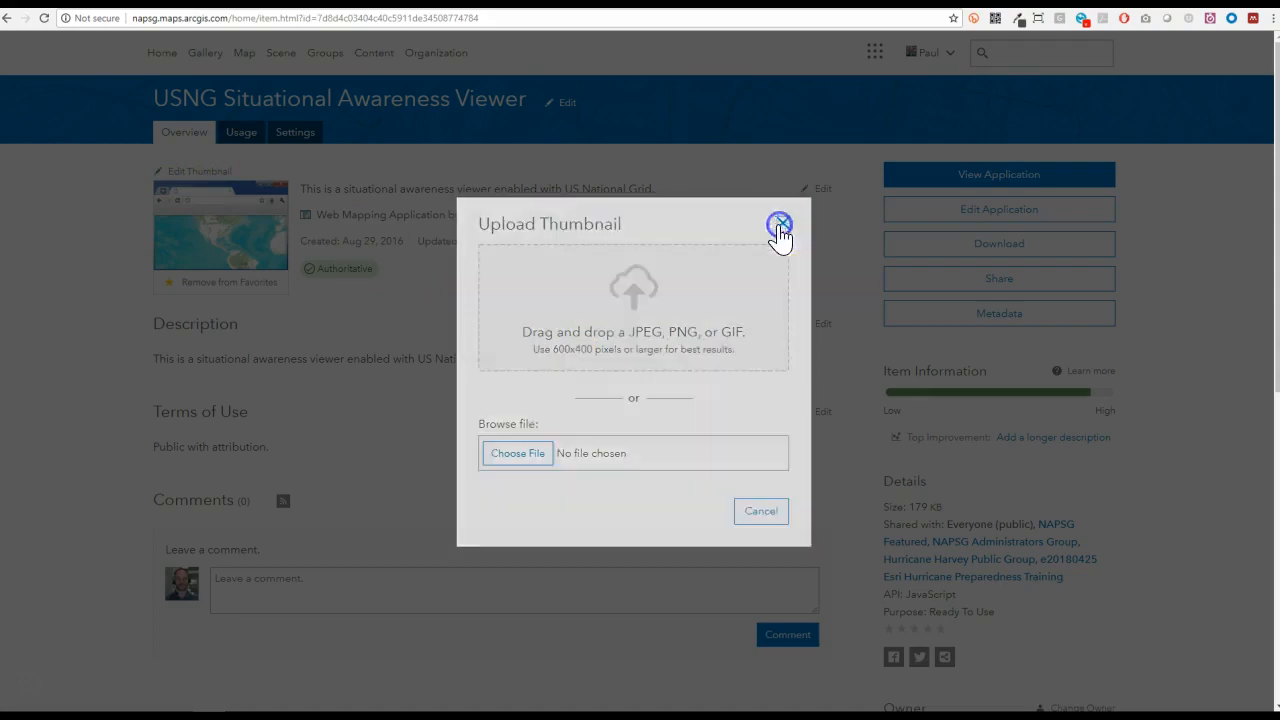
{"action": "left_click", "coordinate": [998, 174]}
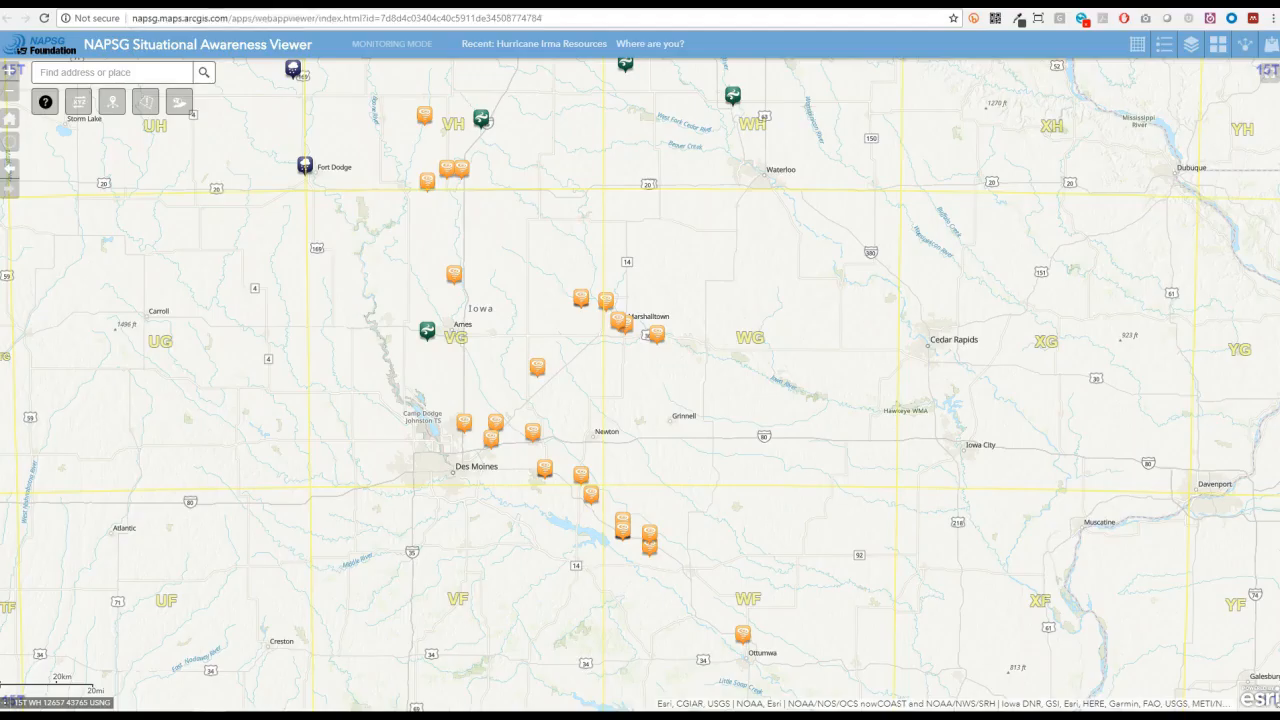
Resize the viewer window to a custom 1200 width with the Window Resizer extension and snip the map.
{"action": "left_click", "coordinate": [1040, 18]}
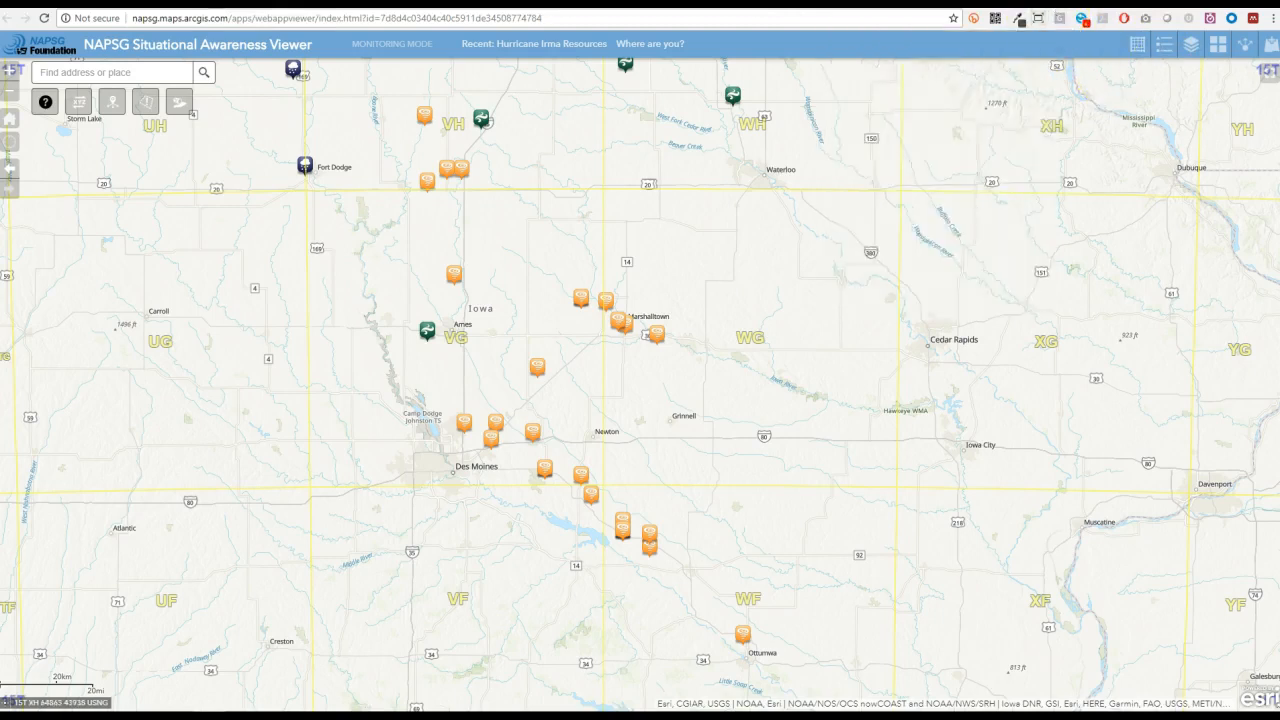
{"action": "mouse_move", "coordinate": [1040, 18]}
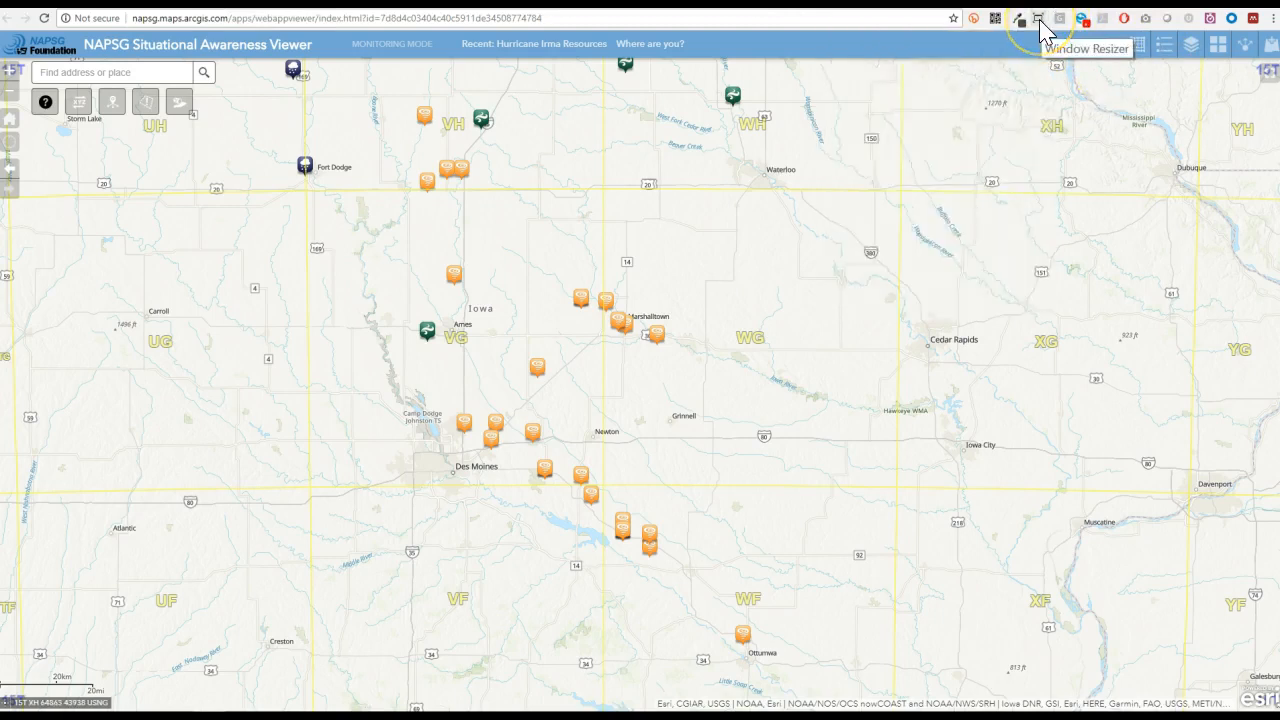
{"action": "left_click", "coordinate": [1040, 18]}
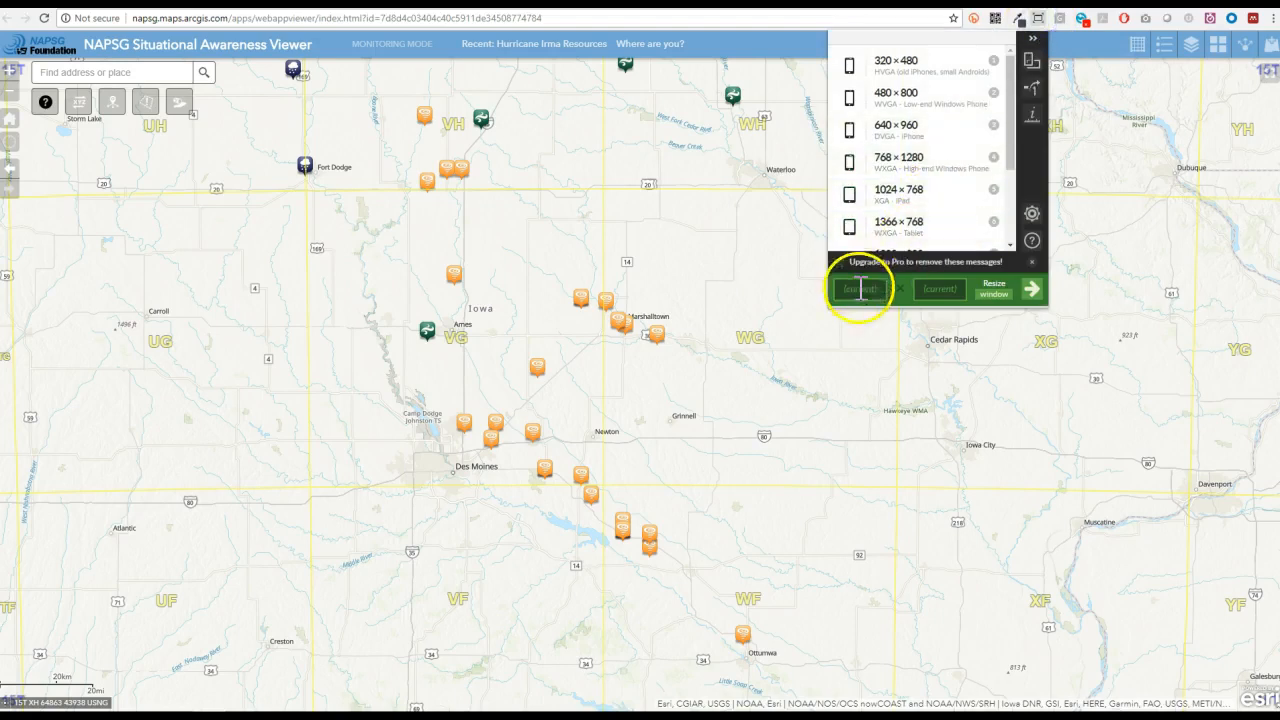
{"action": "type", "text": "1200"}
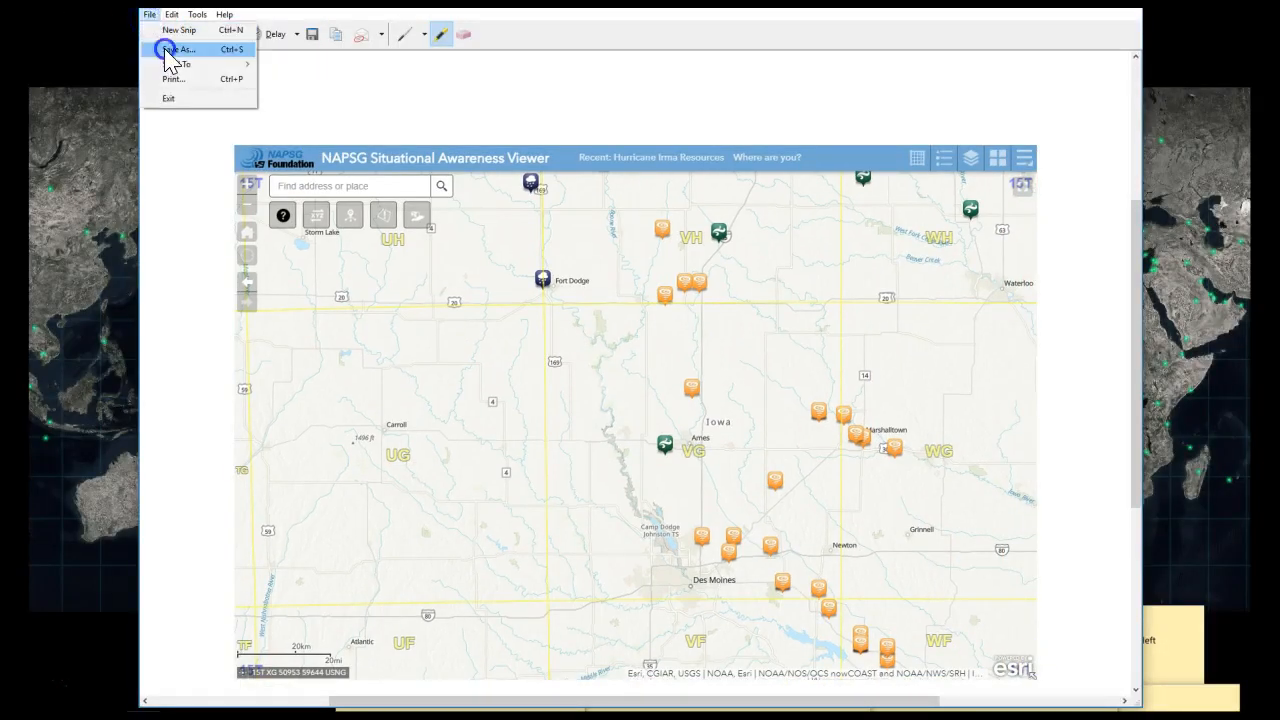
Save the snip as 'SA Viewer' in the Pictures > Thumbnails folder.
{"action": "left_click", "coordinate": [184, 48]}
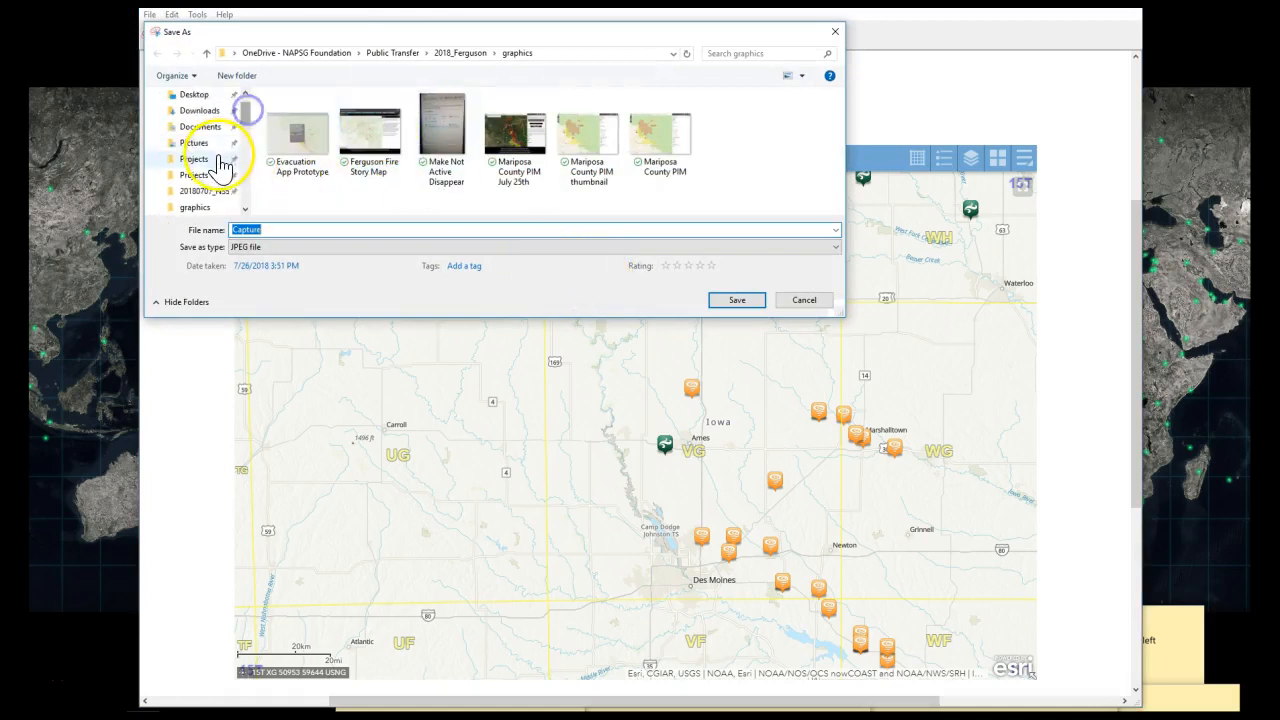
{"action": "left_click", "coordinate": [196, 142]}
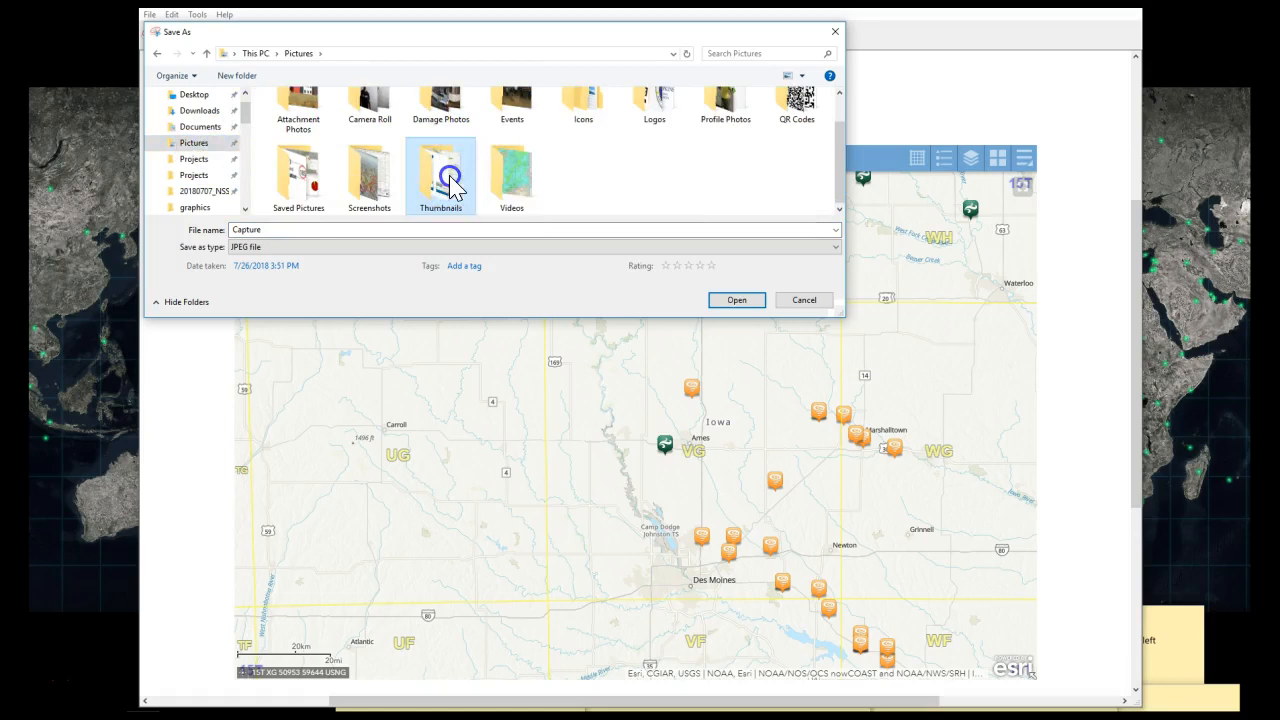
{"action": "double_click", "coordinate": [440, 170]}
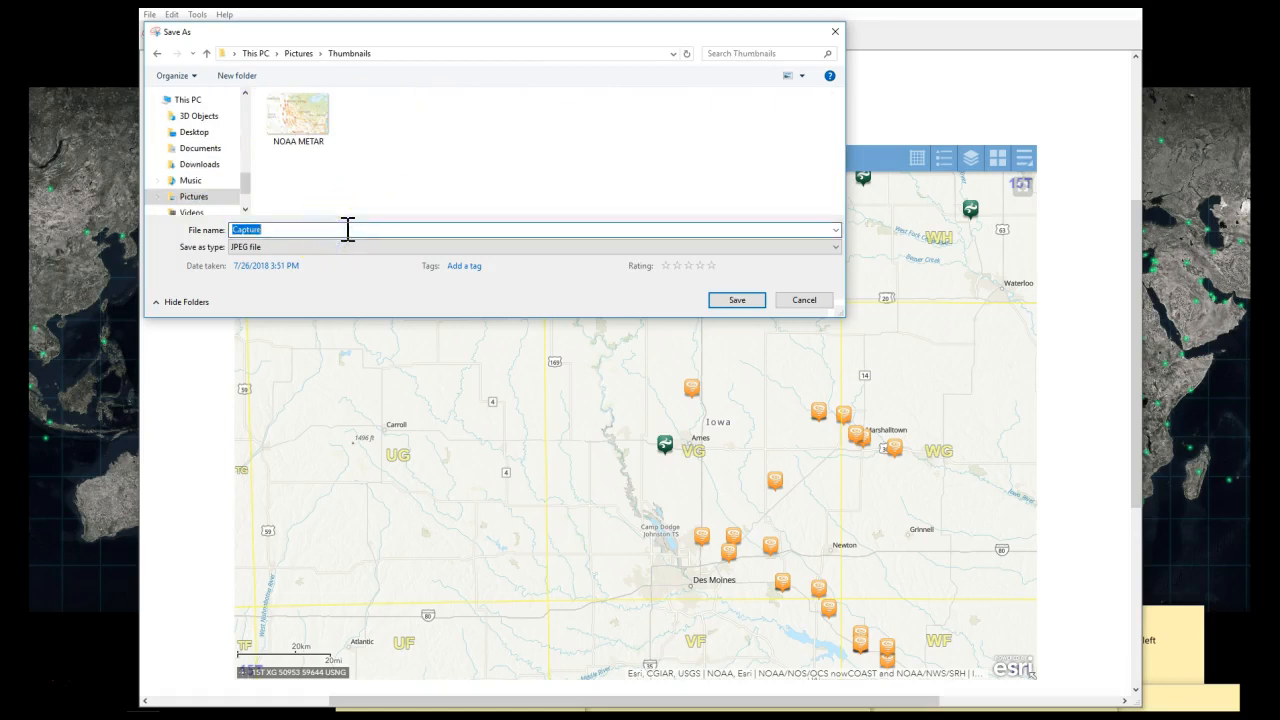
{"action": "type", "text": "SA"}
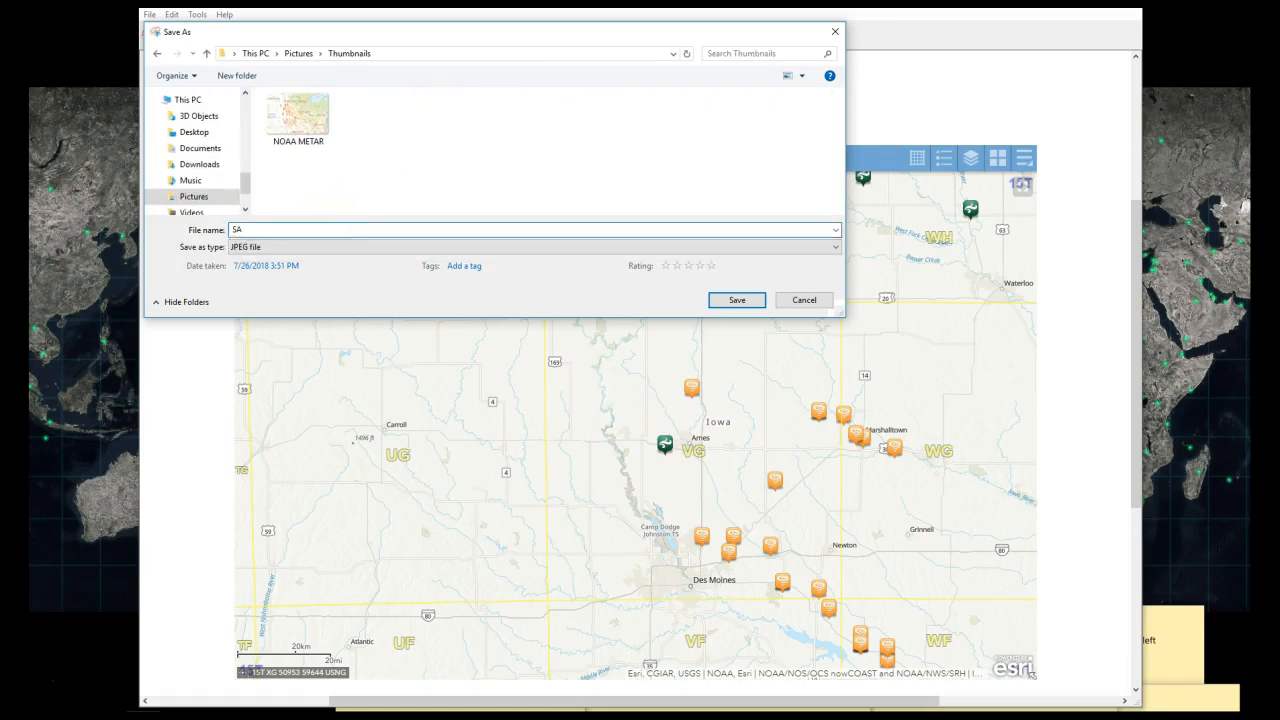
{"action": "type", "text": "Viewer"}
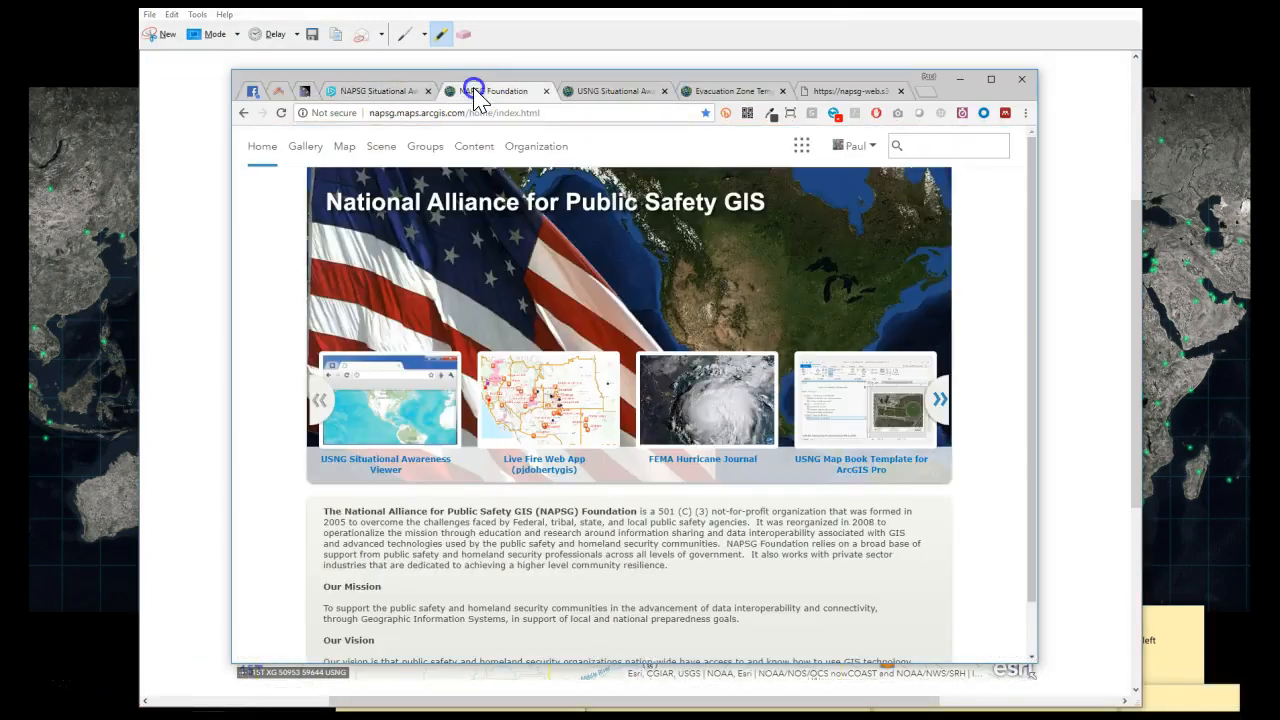
From the item page's Edit Thumbnail dialog, load the #SA Viewer screenshot from Pictures > Thumbnails.
{"action": "left_click", "coordinate": [612, 92]}
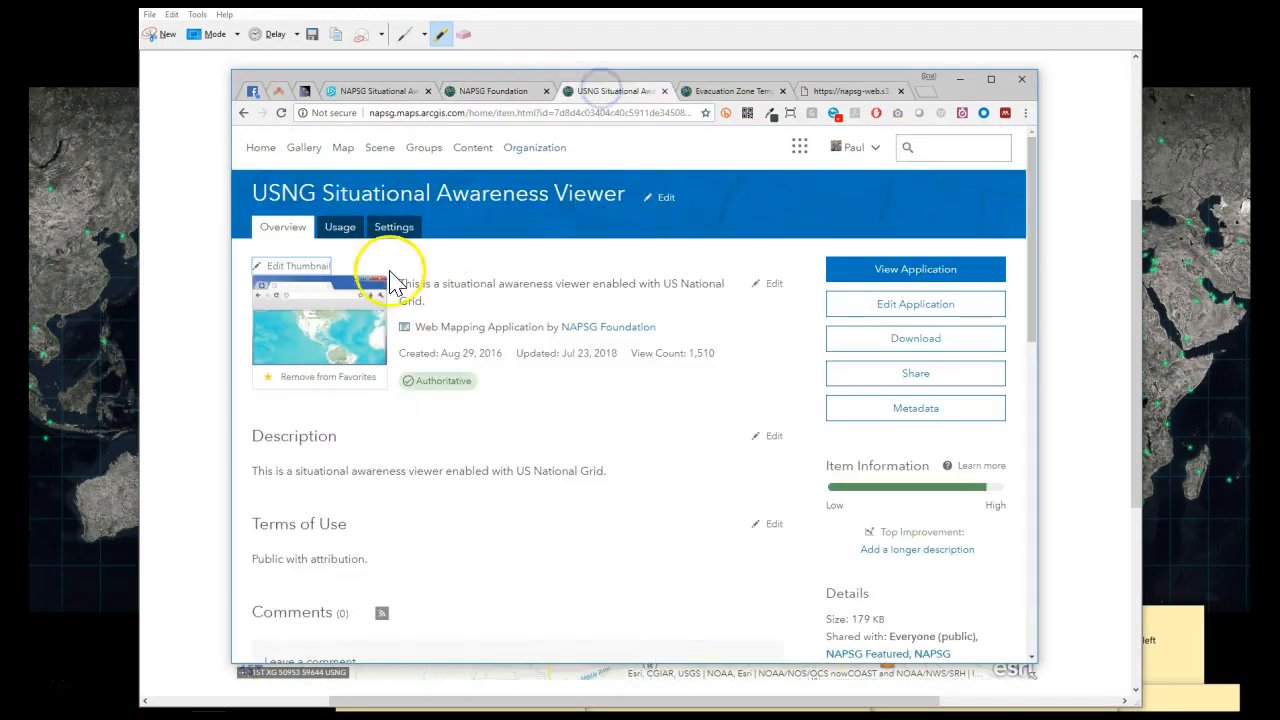
{"action": "left_click", "coordinate": [298, 264]}
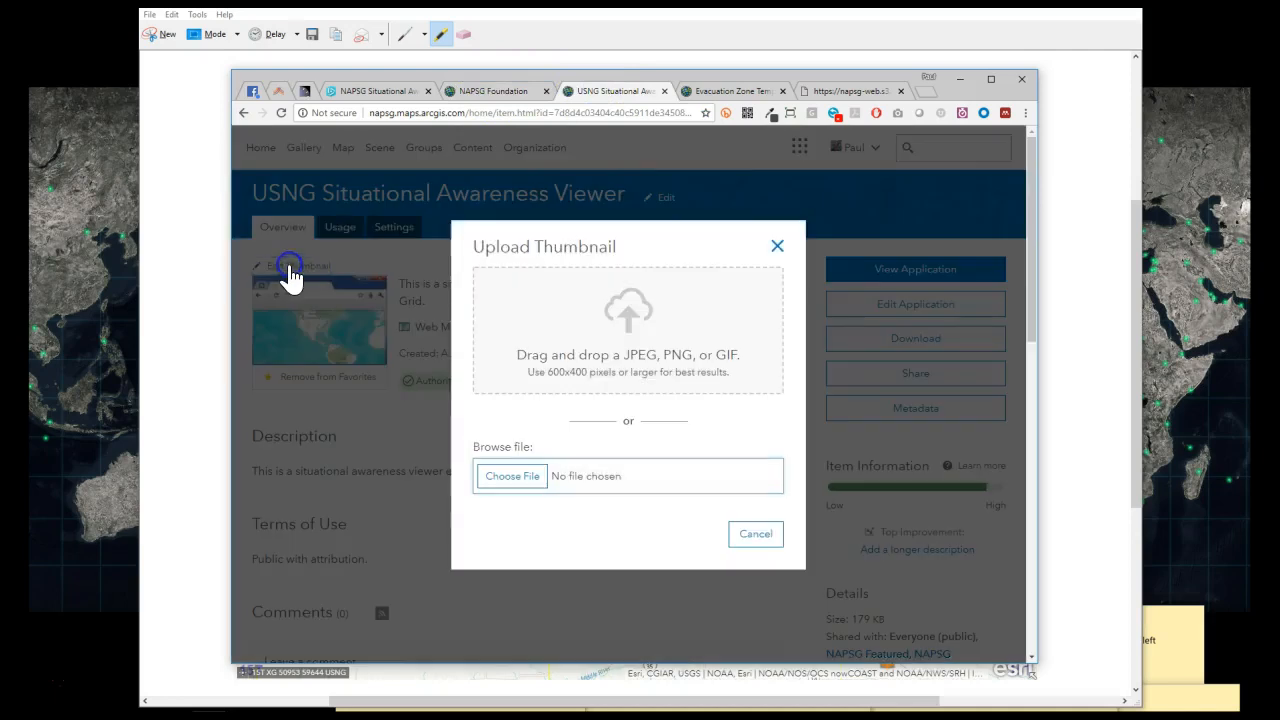
{"action": "left_click", "coordinate": [512, 476]}
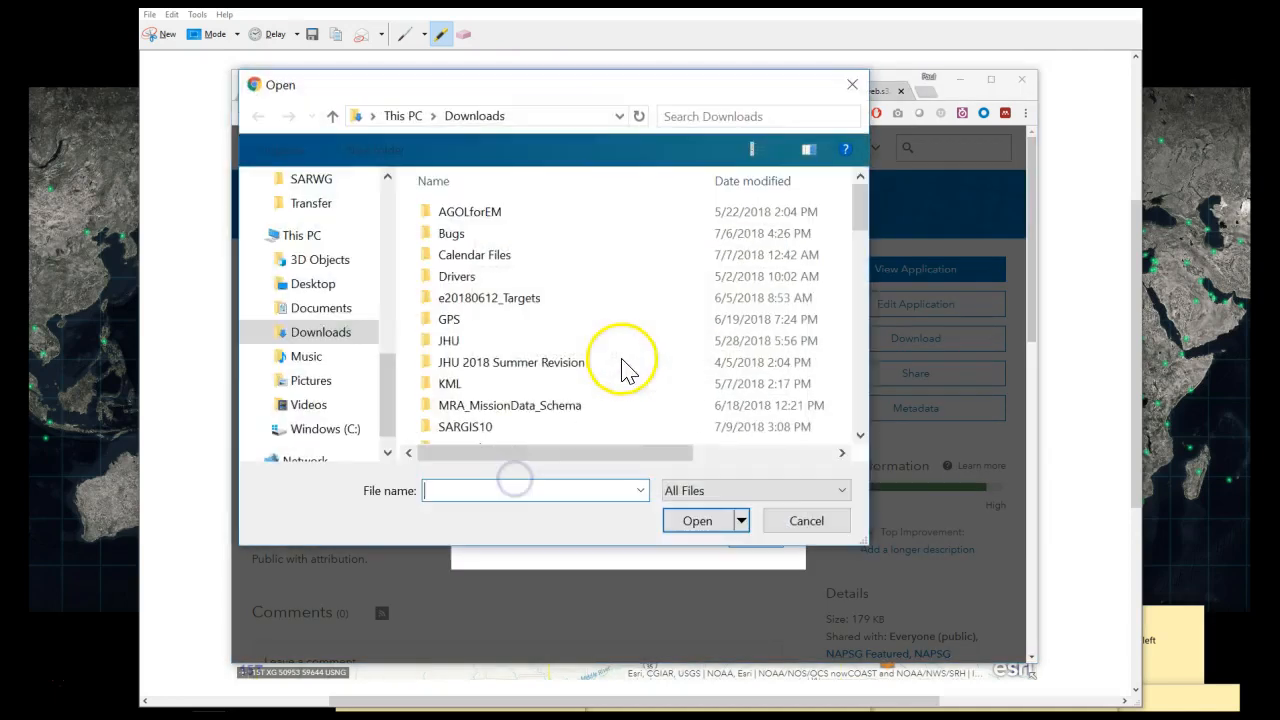
{"action": "left_click", "coordinate": [312, 380]}
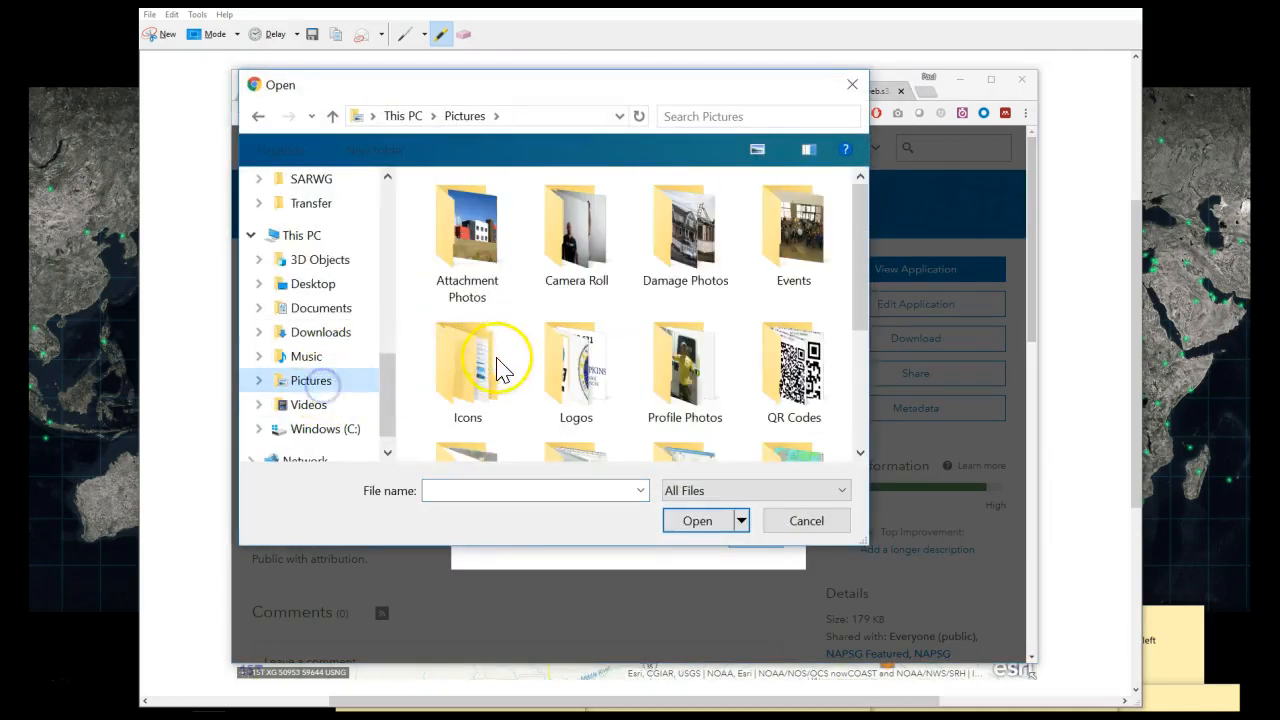
{"action": "double_click", "coordinate": [468, 360]}
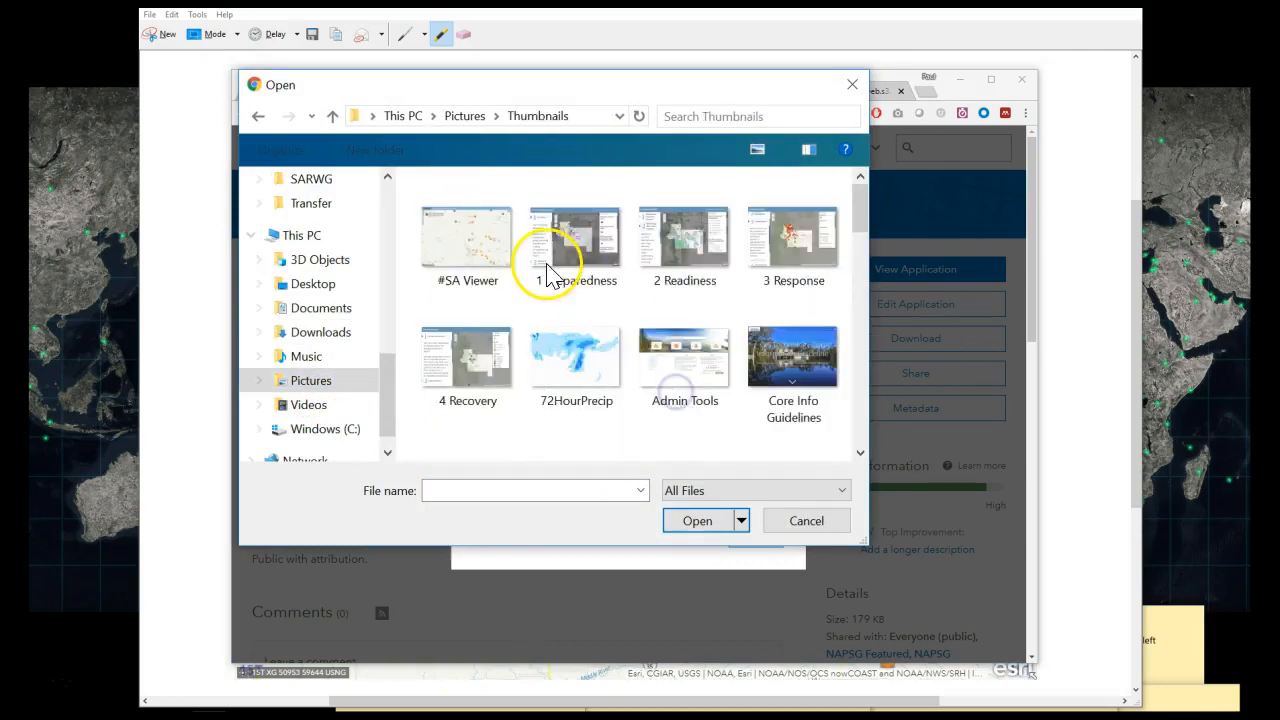
{"action": "left_click", "coordinate": [696, 520]}
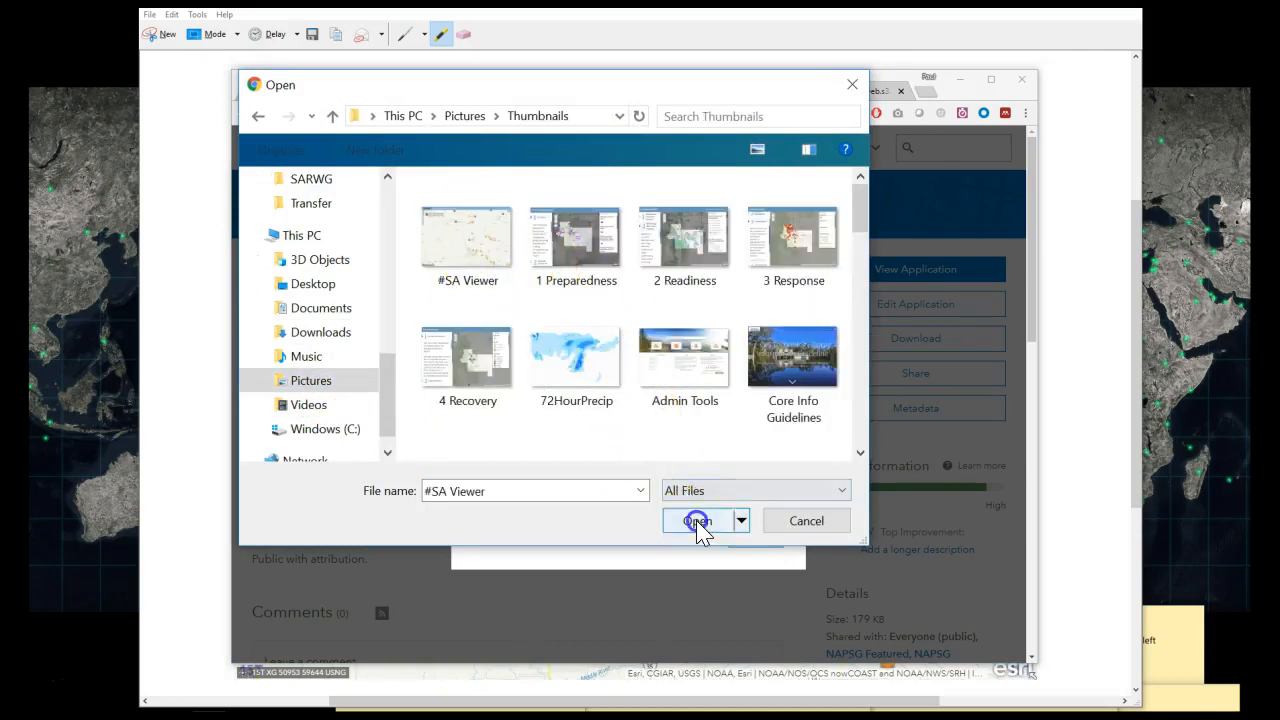
{"action": "left_click", "coordinate": [696, 520]}
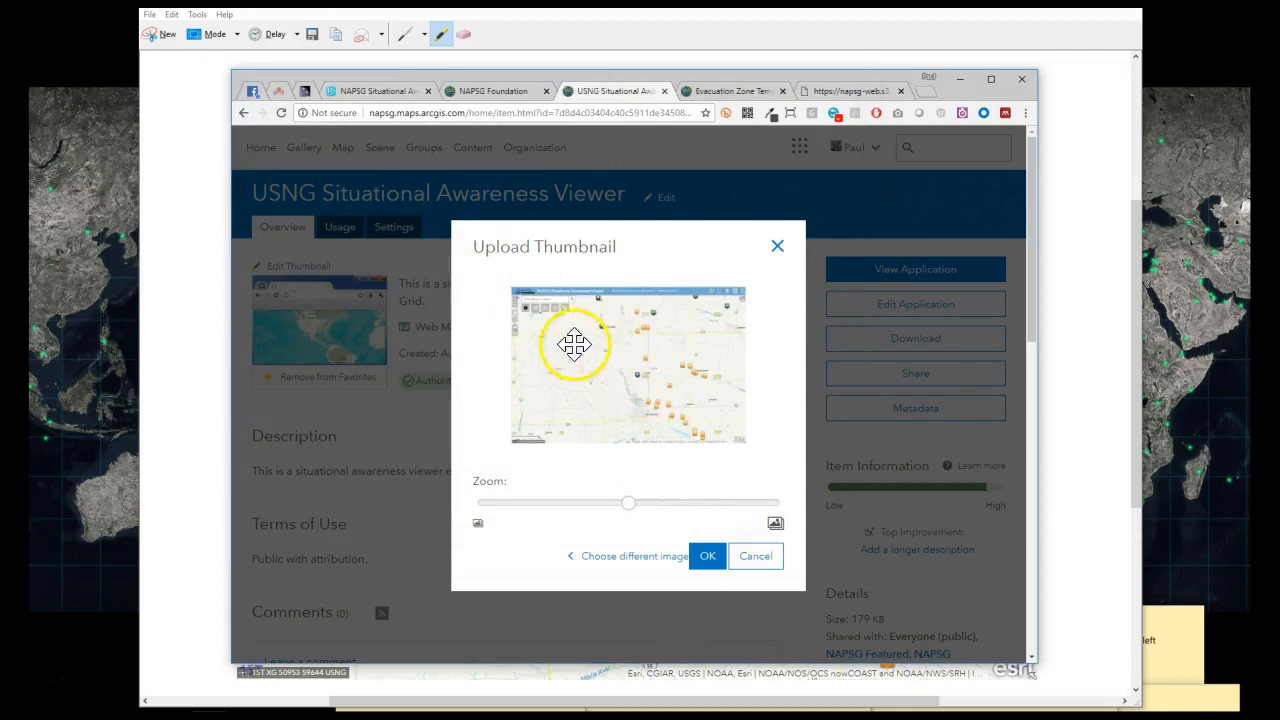
Position the screenshot in the thumbnail frame and confirm it as the item's new thumbnail.
{"action": "left_click_drag", "start_coordinate": [576, 344], "coordinate": [608, 368]}
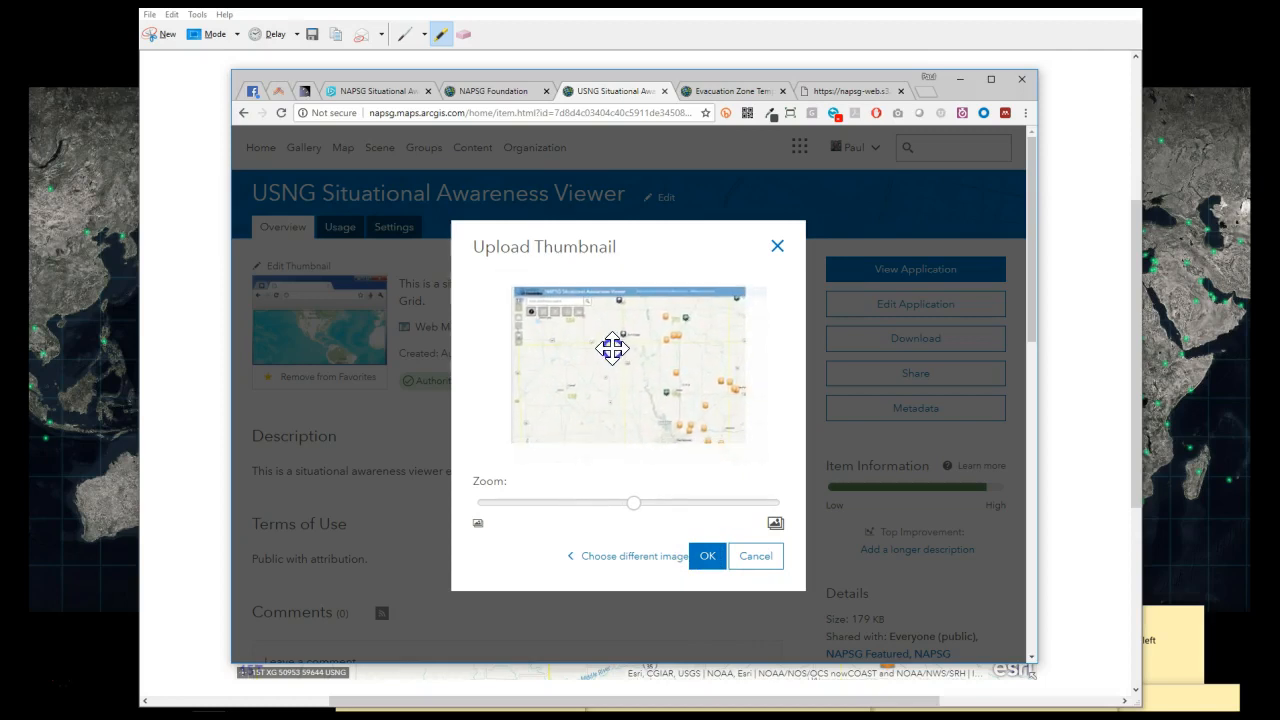
{"action": "left_click", "coordinate": [708, 556]}
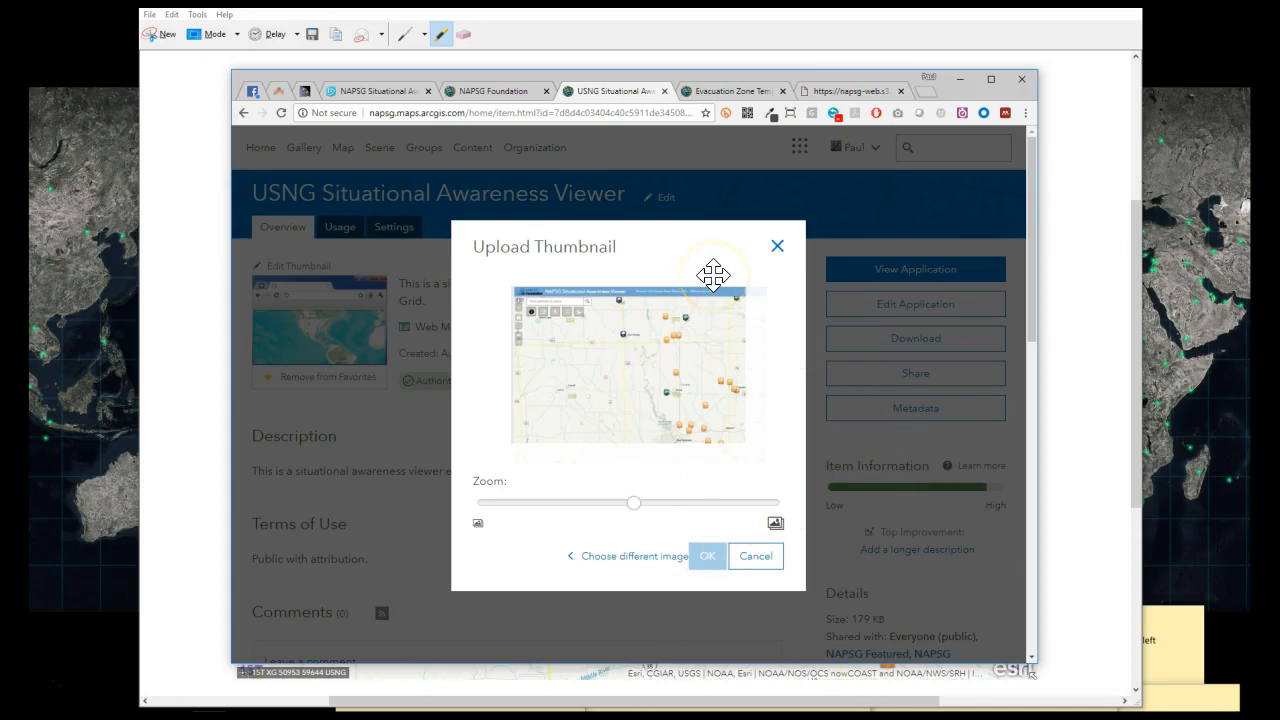
{"action": "left_click", "coordinate": [756, 556]}
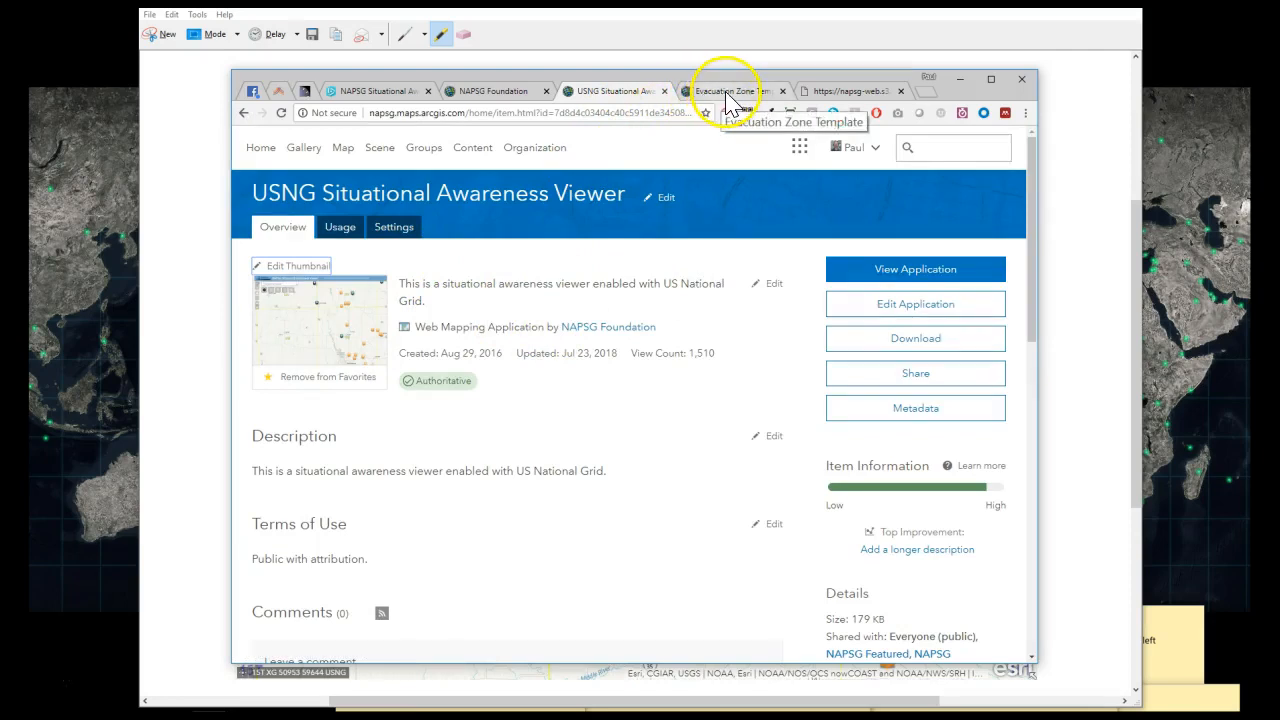
Switch to the Evacuation Zone Template item, then to the NAPSG symbology page.
{"action": "left_click", "coordinate": [730, 92]}
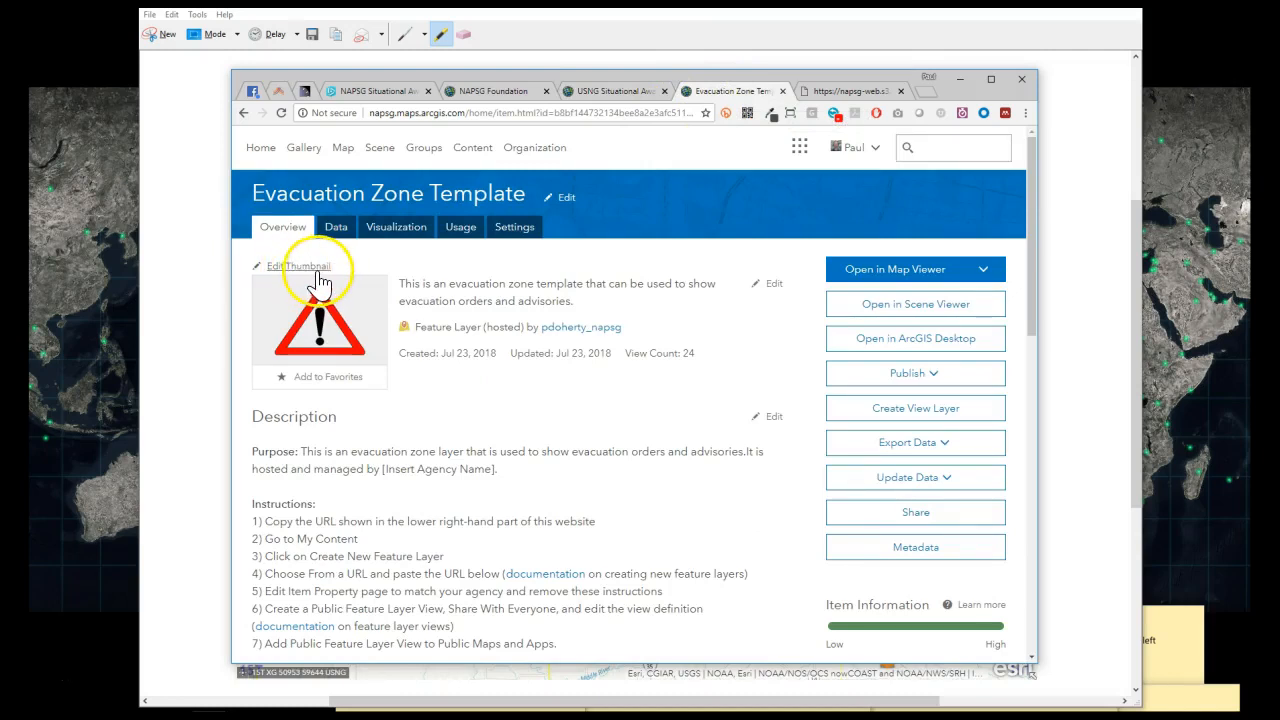
{"action": "mouse_move", "coordinate": [820, 108]}
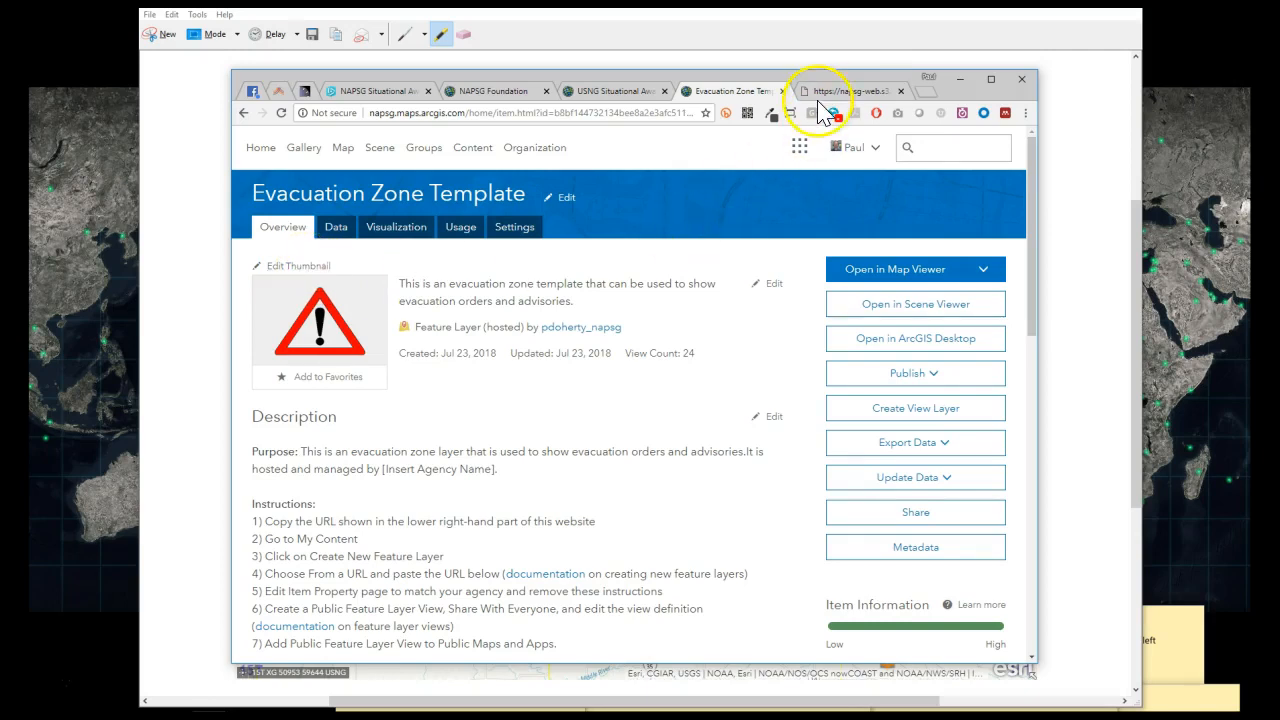
{"action": "left_click", "coordinate": [850, 92]}
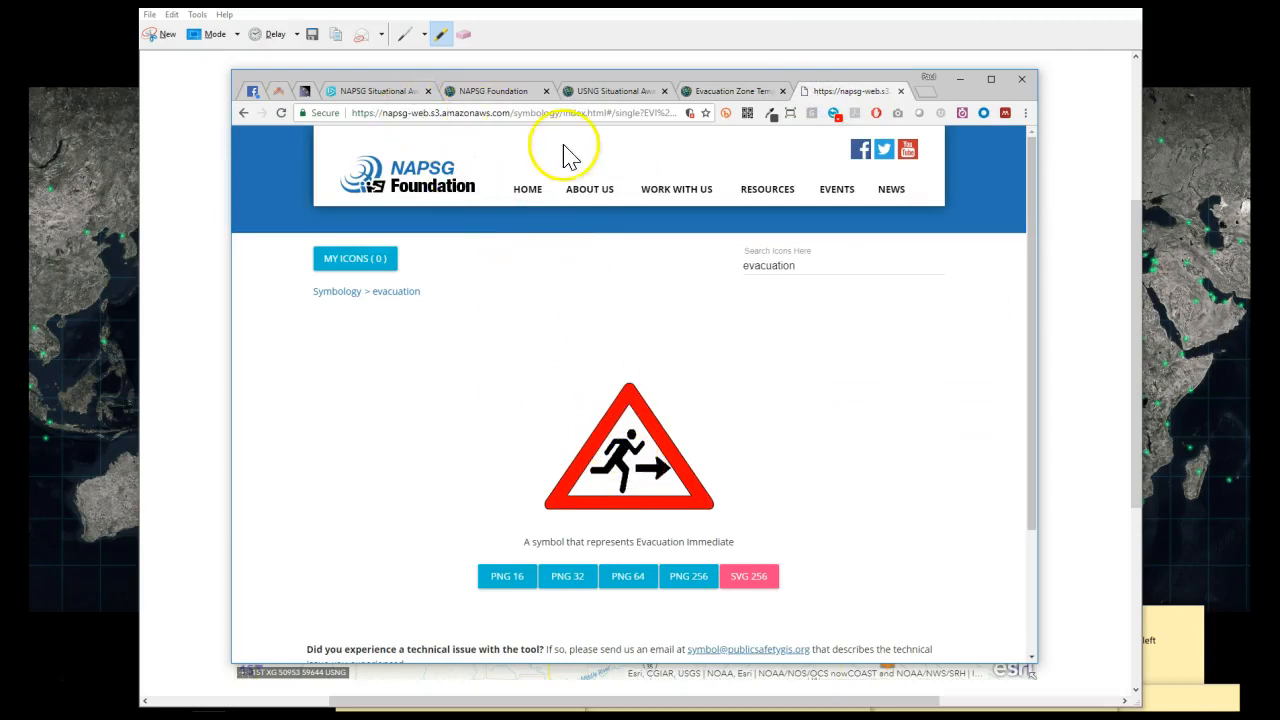
{"action": "mouse_move", "coordinate": [630, 476]}
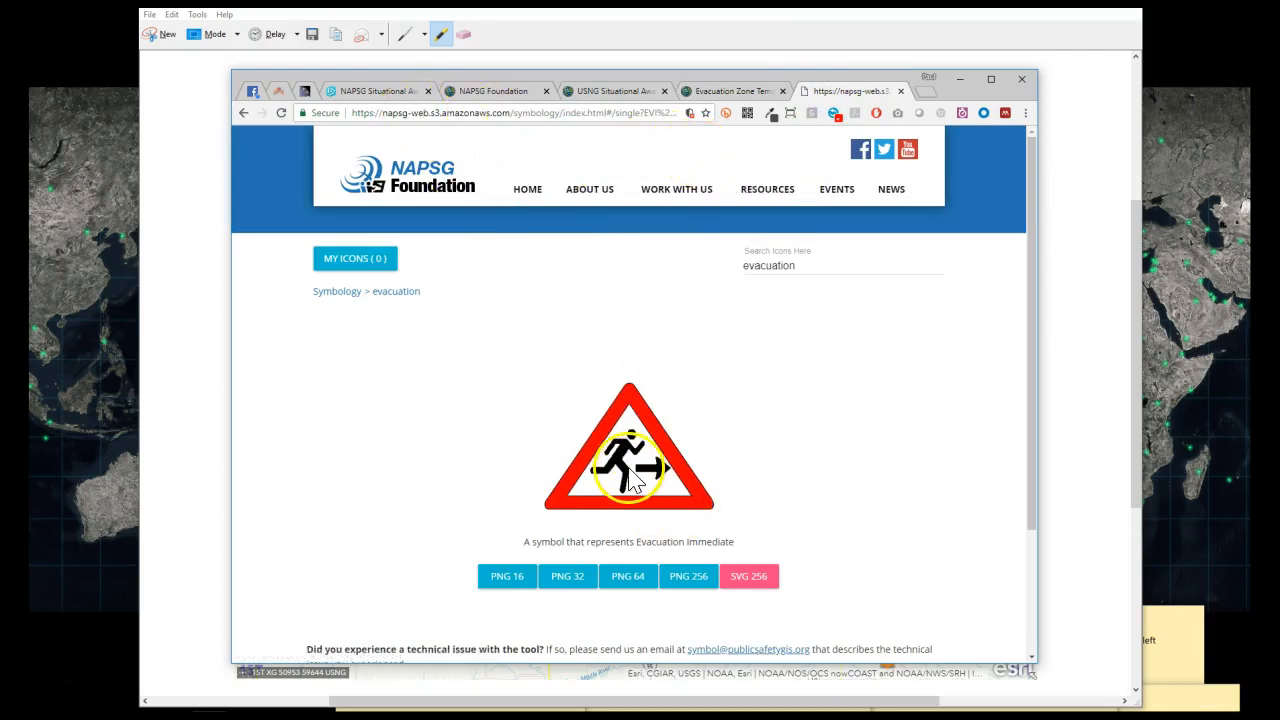
Download the 256 px Evacuate-Immediately-Warning PNG into Thumbnails and begin editing the item thumbnail.
{"action": "left_click", "coordinate": [688, 576]}
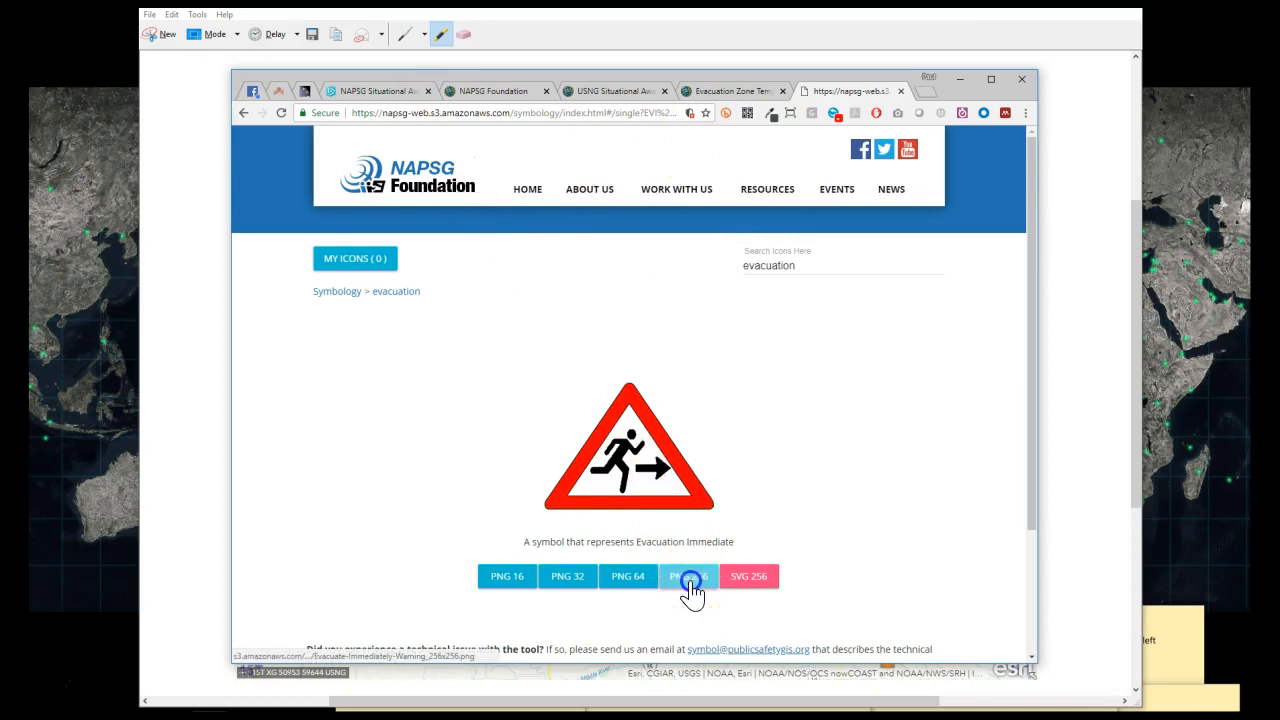
{"action": "left_click", "coordinate": [688, 576]}
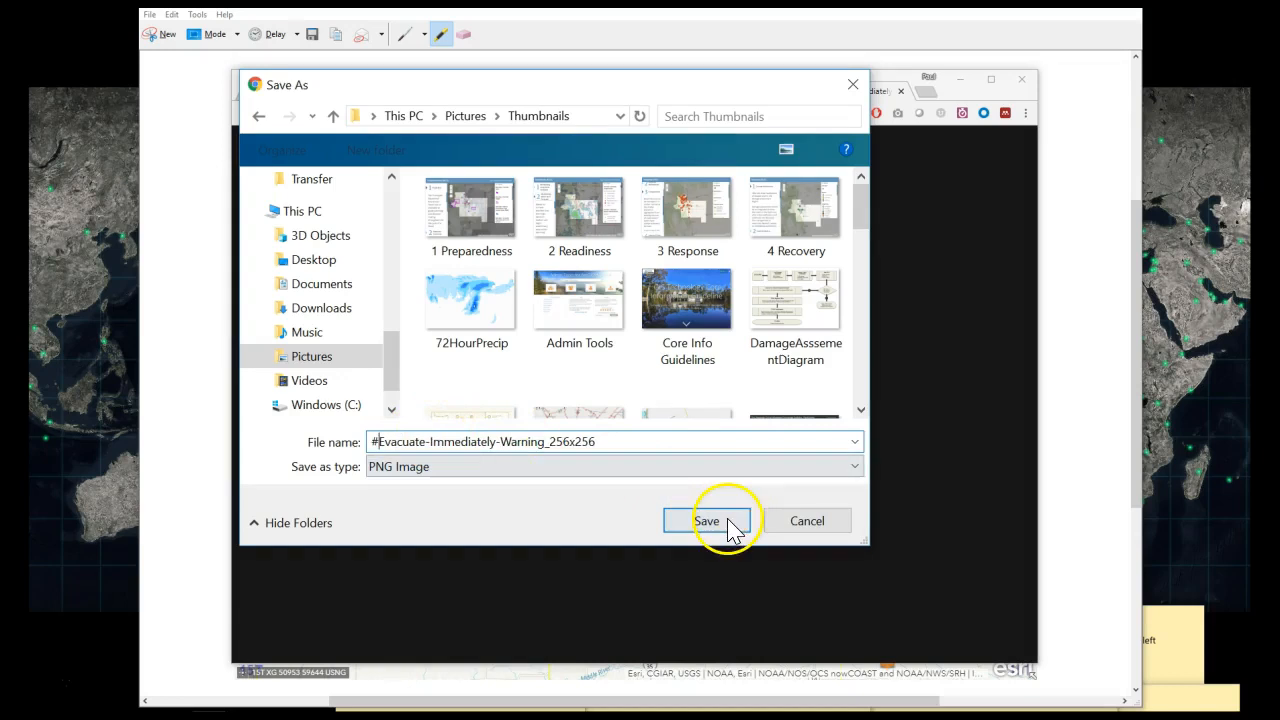
{"action": "left_click", "coordinate": [706, 520]}
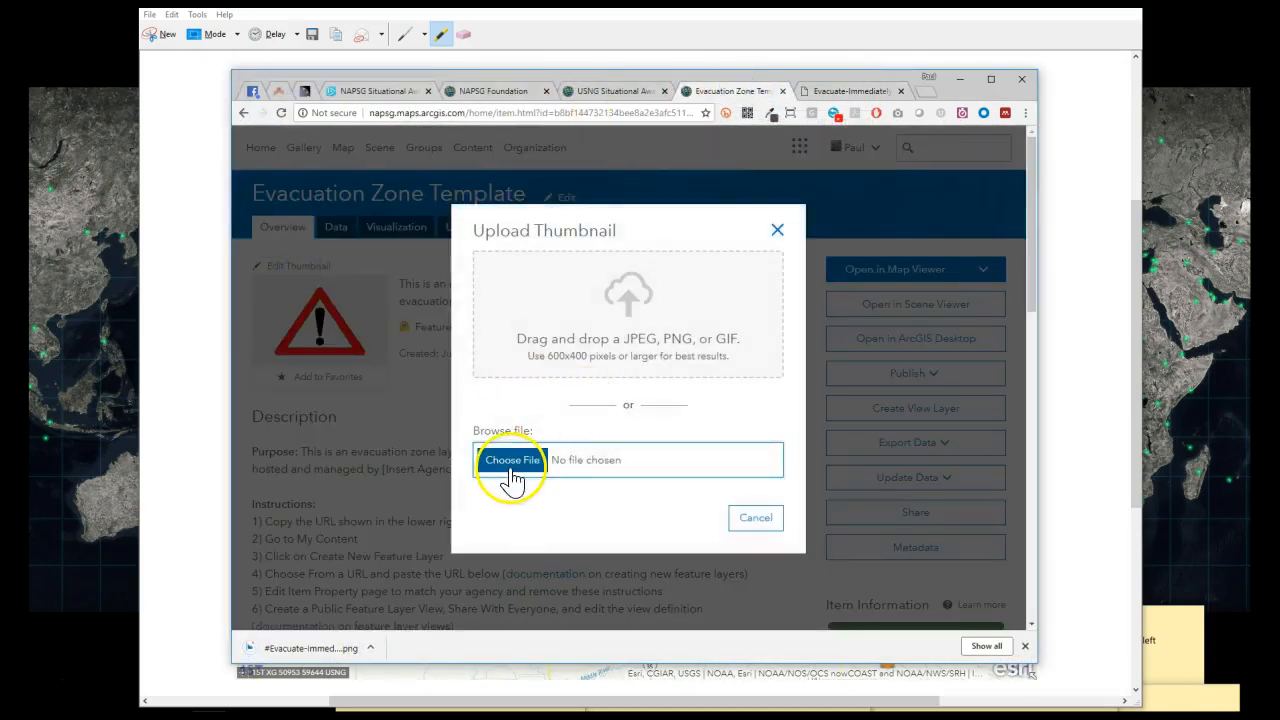
Upload #Evacuate-Immediately-Warning_256x256 as the Evacuation Zone Template thumbnail and return to the symbology tab.
{"action": "left_click", "coordinate": [512, 458]}
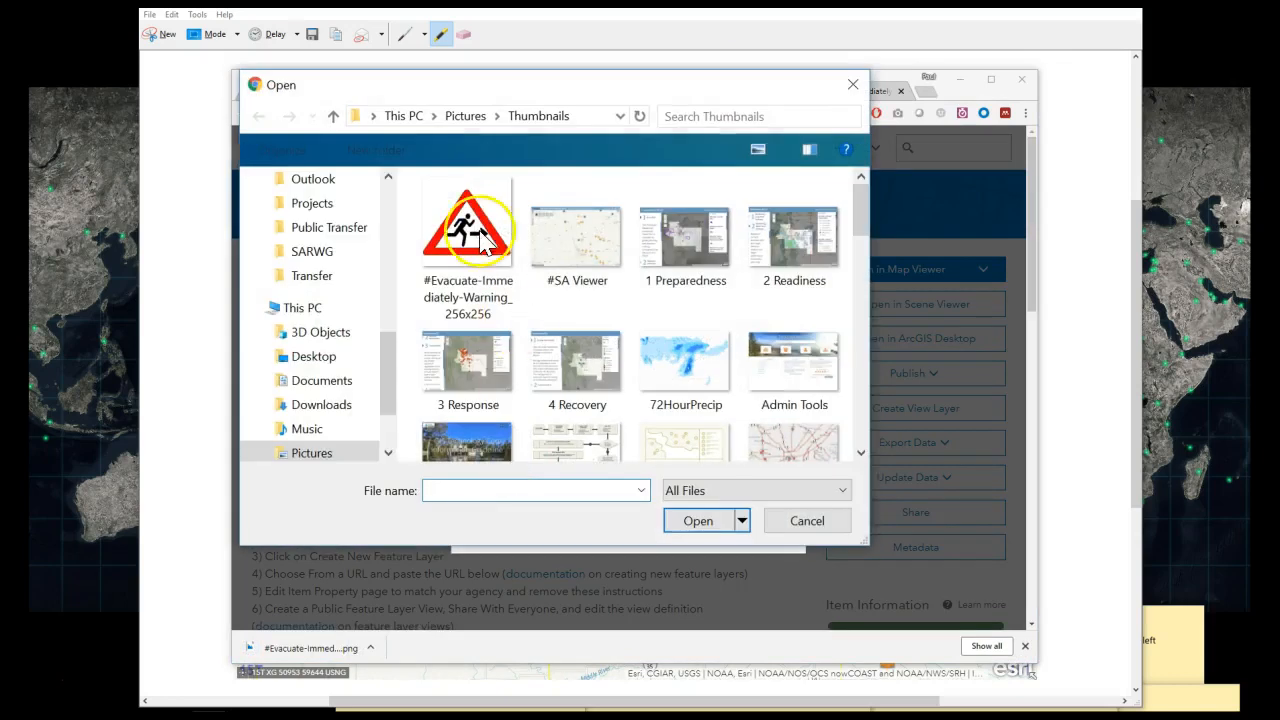
{"action": "left_click", "coordinate": [696, 520]}
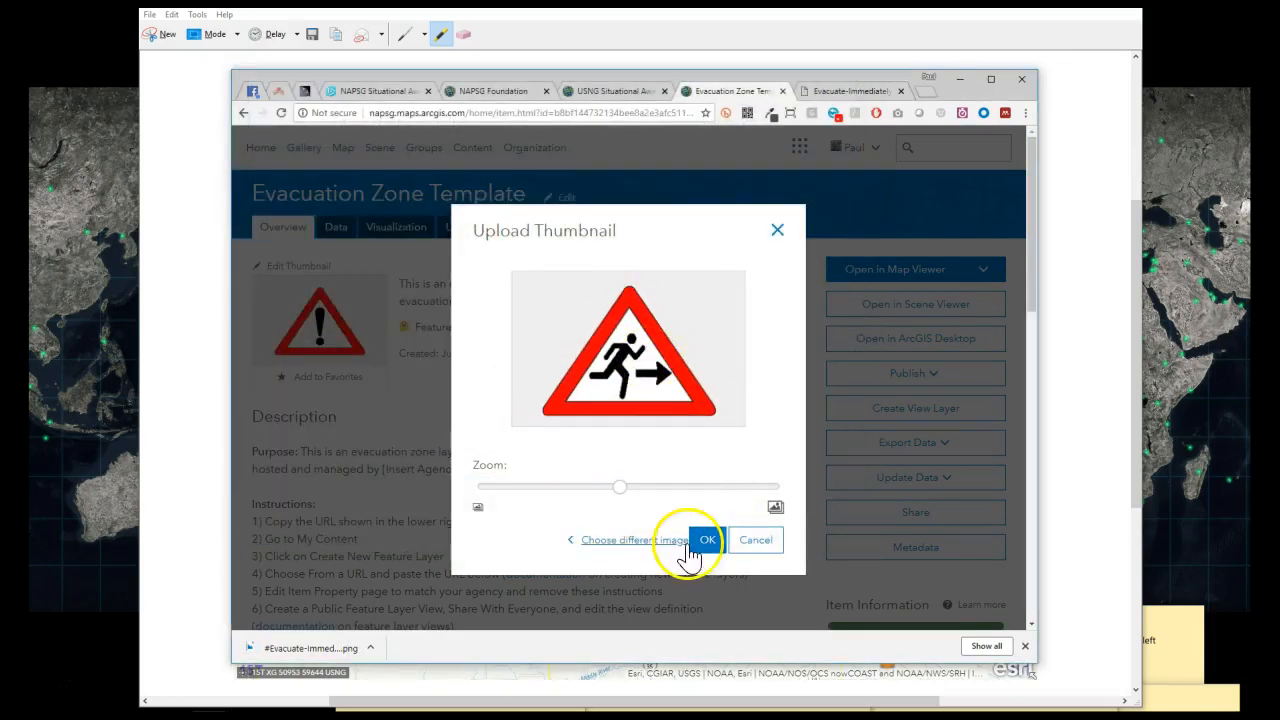
{"action": "left_click", "coordinate": [708, 540]}
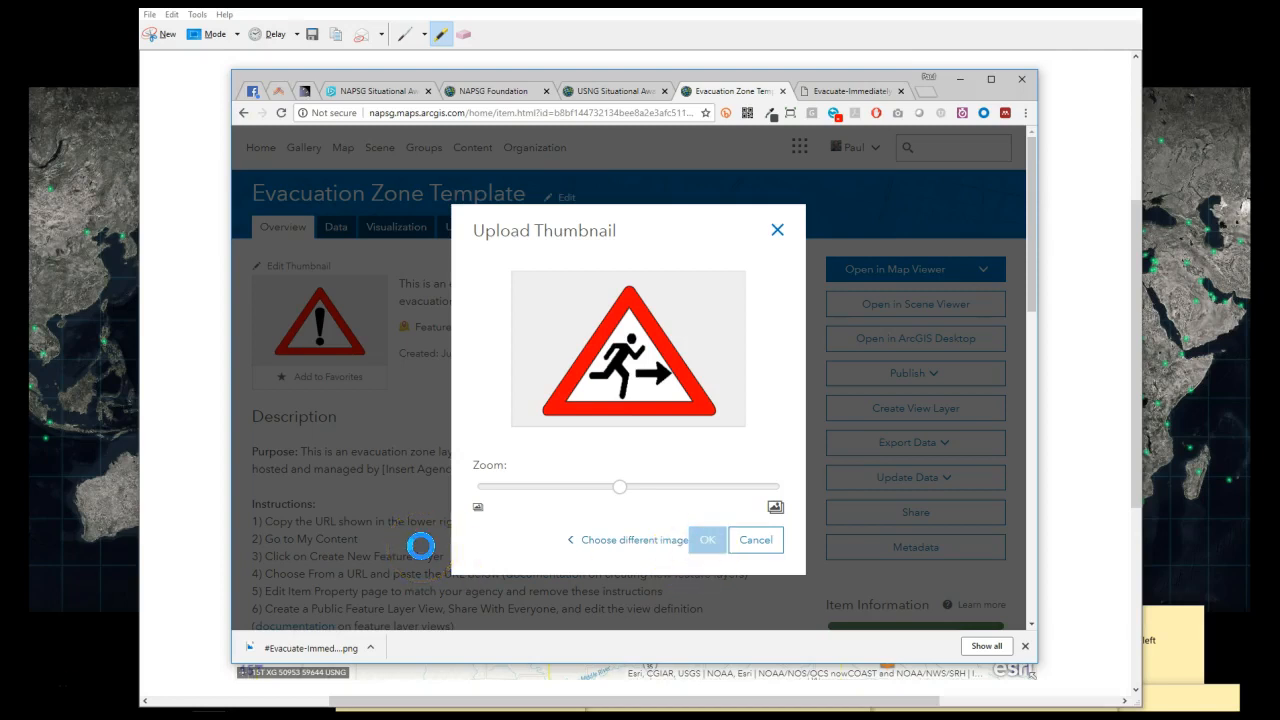
{"action": "left_click", "coordinate": [708, 540]}
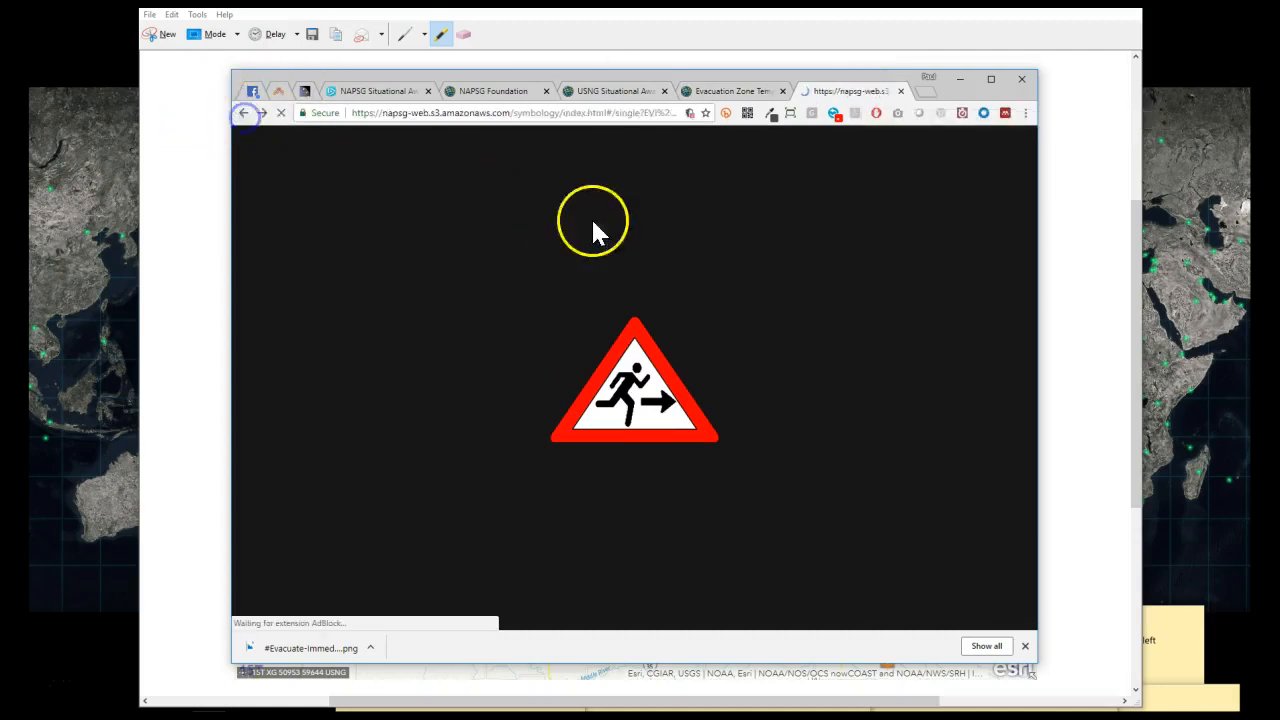
Go back to the Hazard Access Blocked 'No Access' symbol page and maximize the browser window.
{"action": "left_click", "coordinate": [244, 112]}
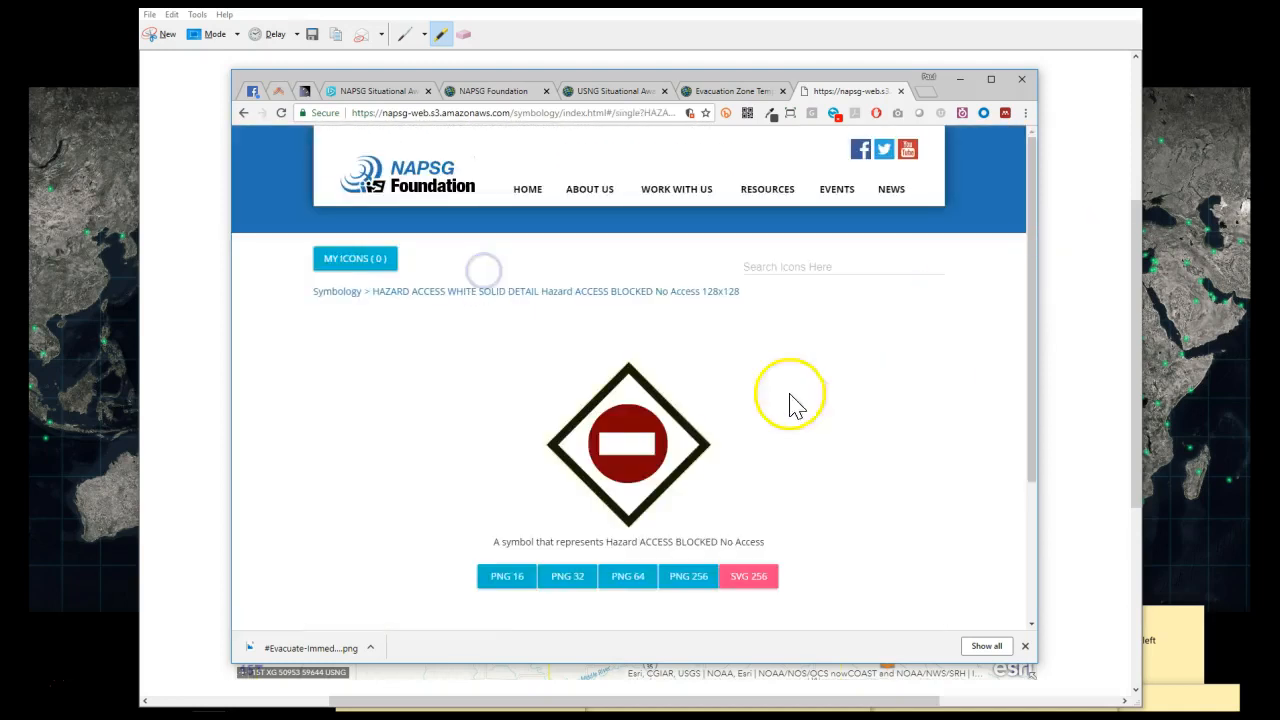
{"action": "mouse_move", "coordinate": [624, 460]}
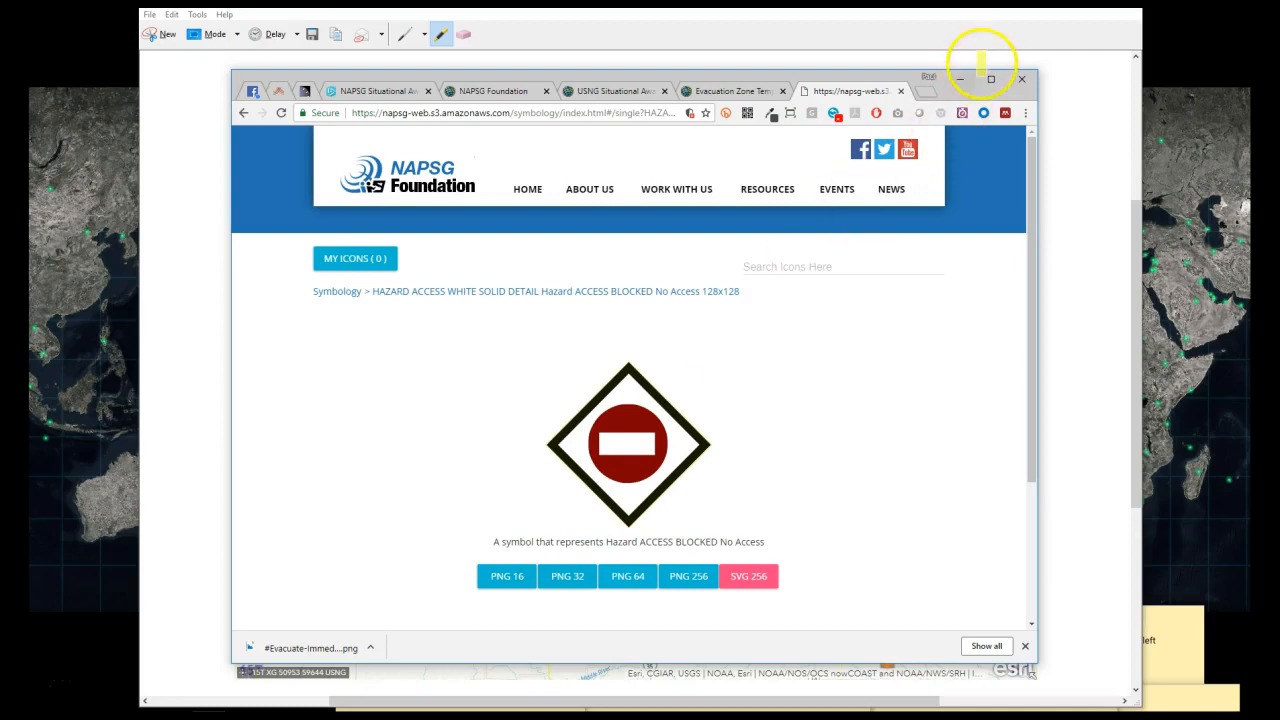
{"action": "left_click", "coordinate": [990, 80]}
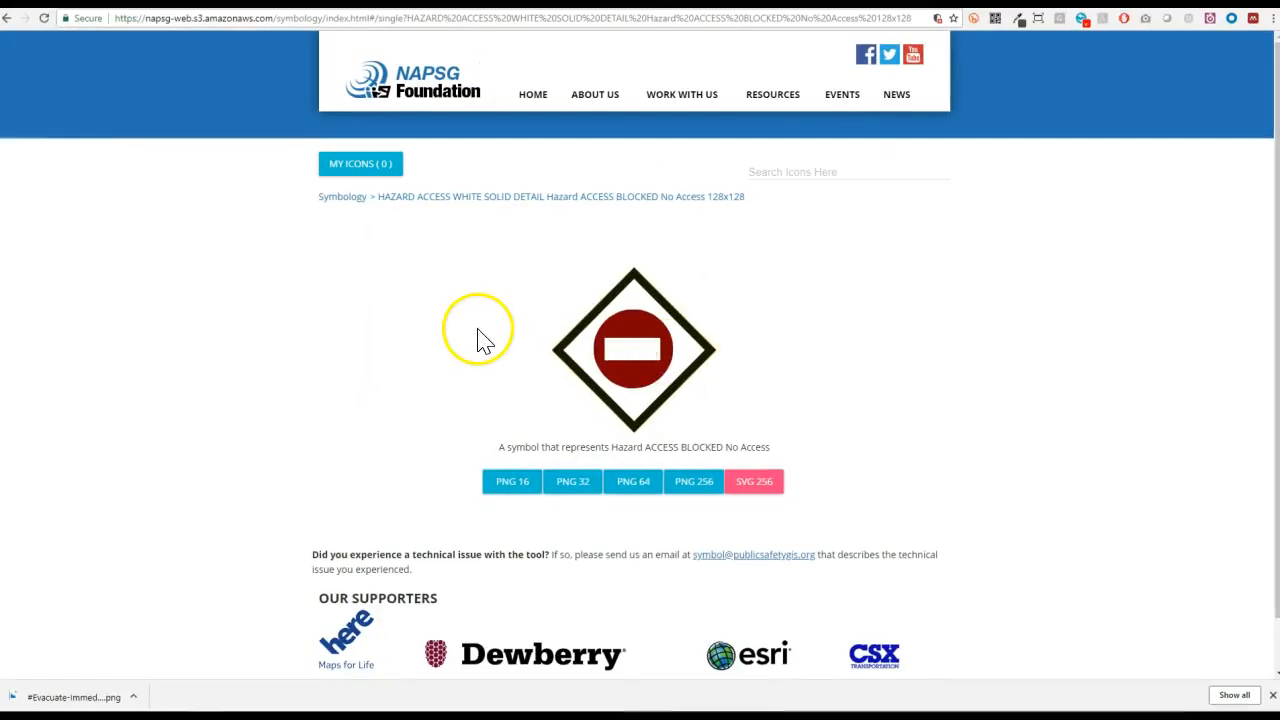